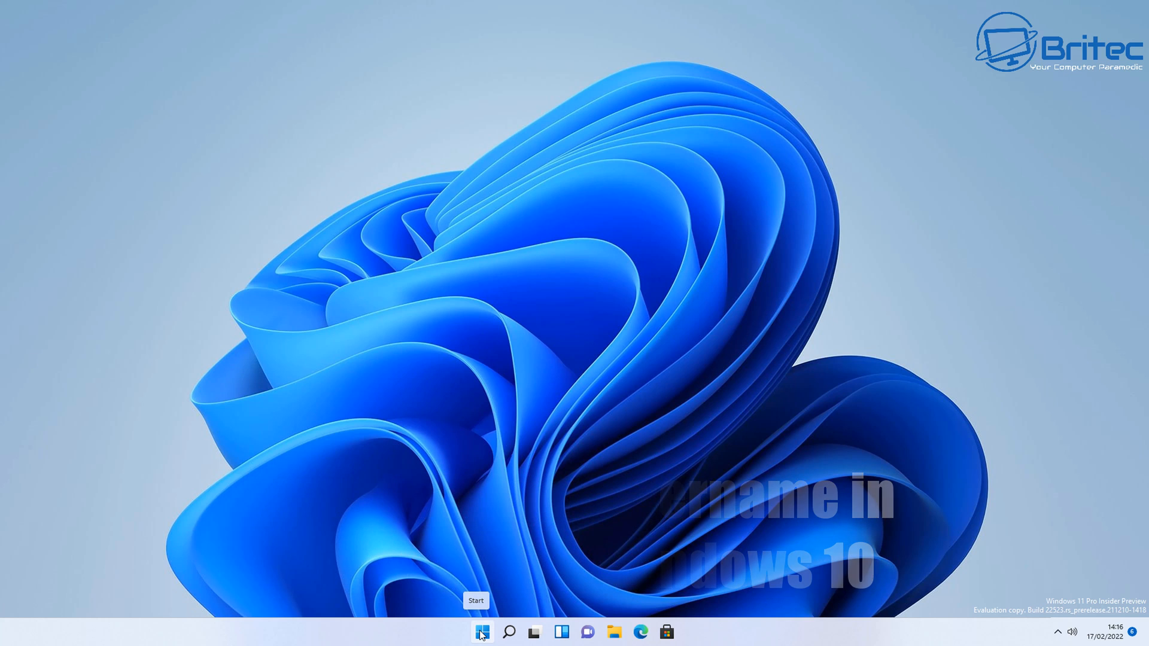
Step: View the signed-in account's settings from the Start menu, then close them
left_click(481, 631)
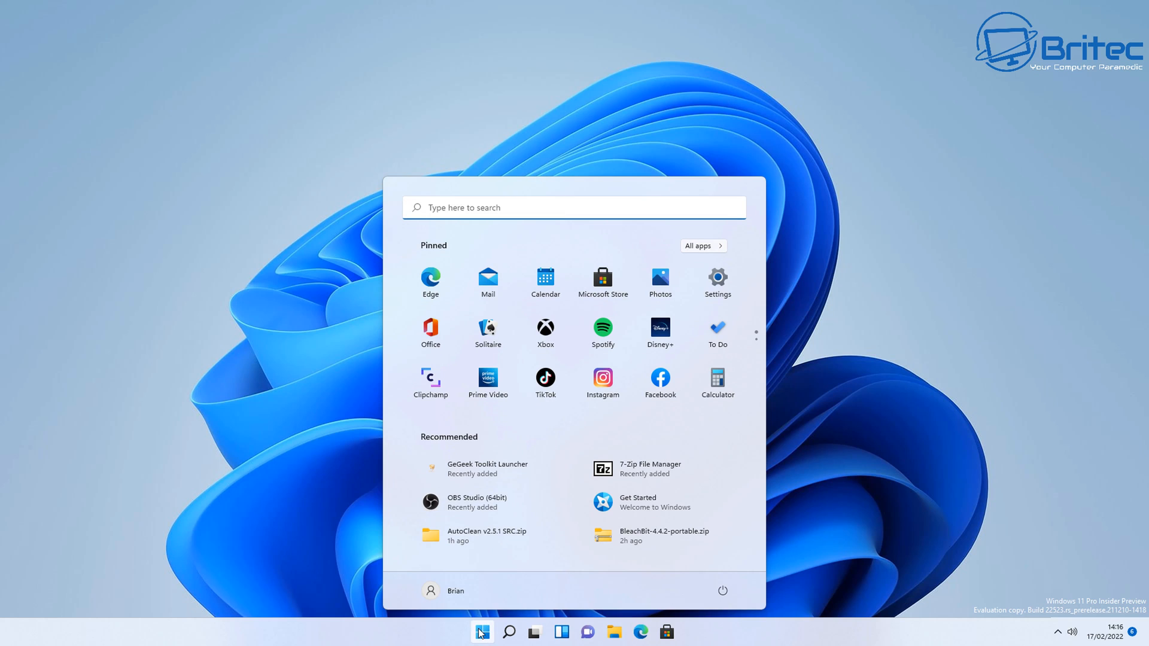
left_click(444, 591)
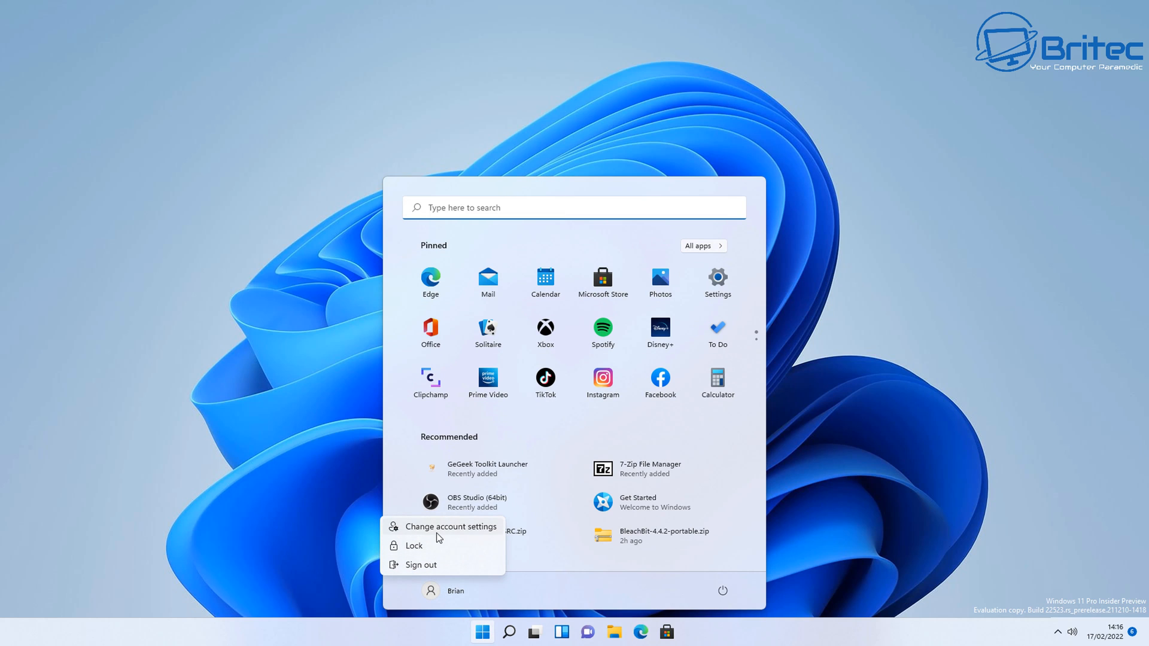
left_click(453, 526)
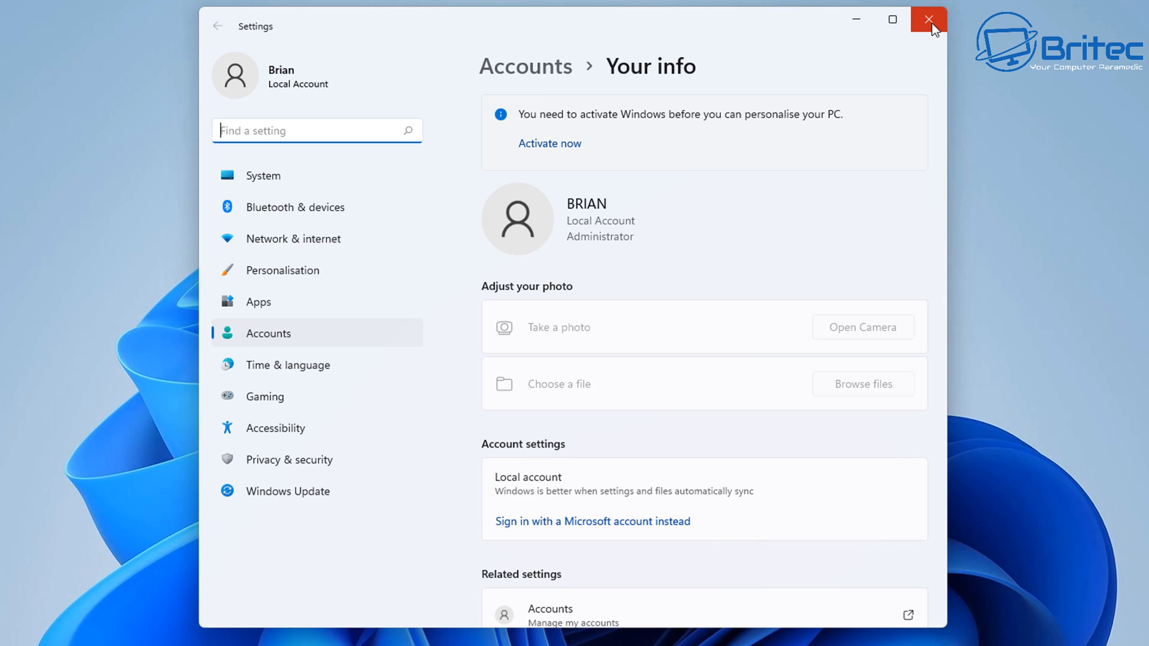
left_click(929, 20)
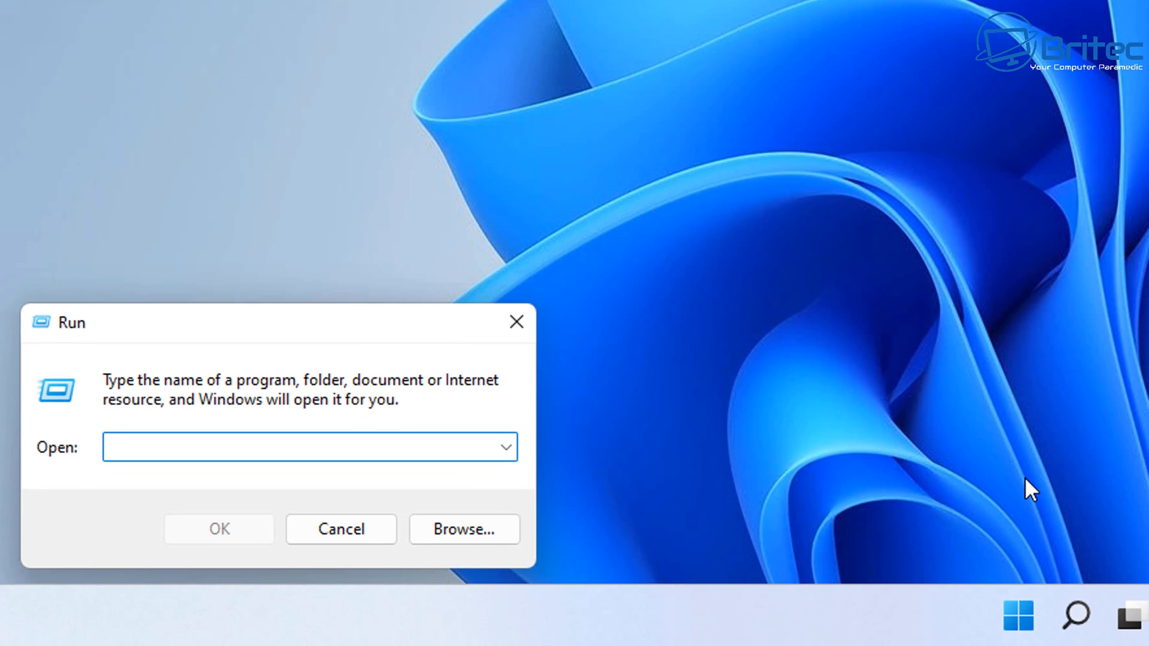
Step: Rename the local user 'Brian' to 'Britec' in netplwiz's account properties
type("netplwiz")
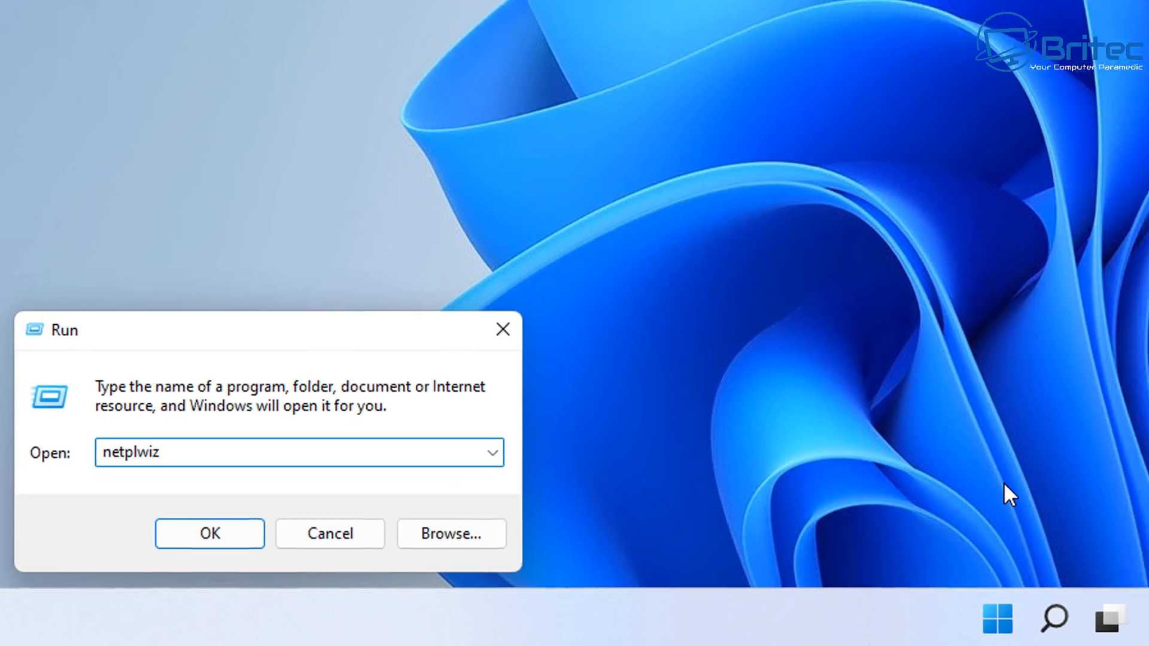
left_click(209, 533)
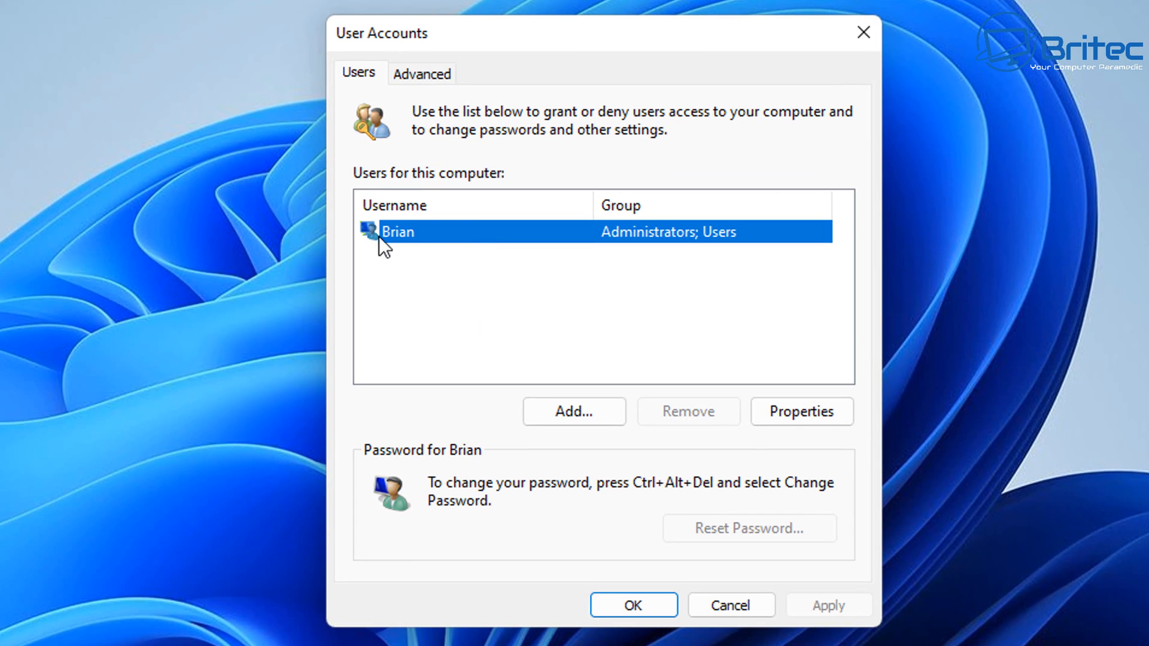
left_click(801, 411)
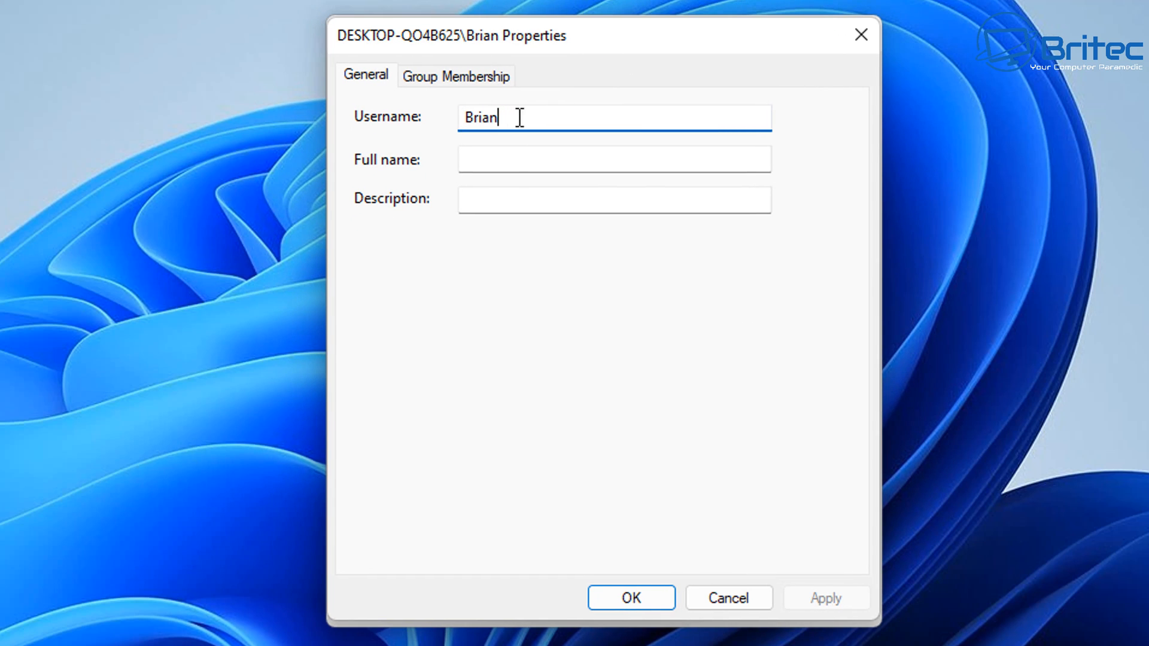
key("BackSpace")
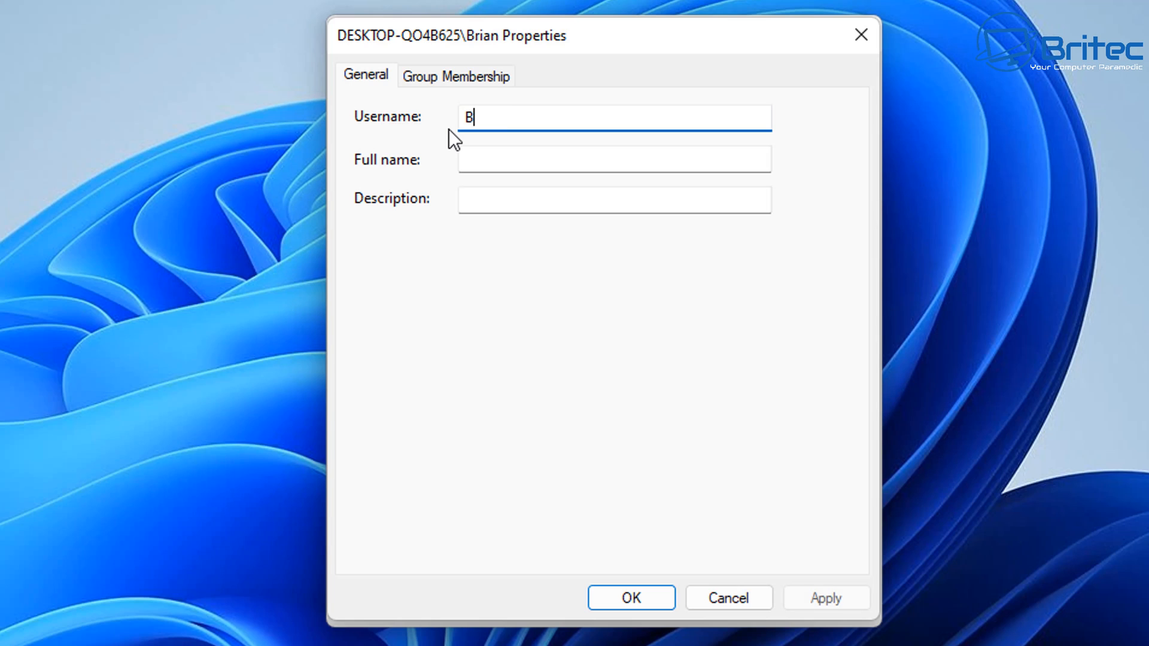
type("ritec")
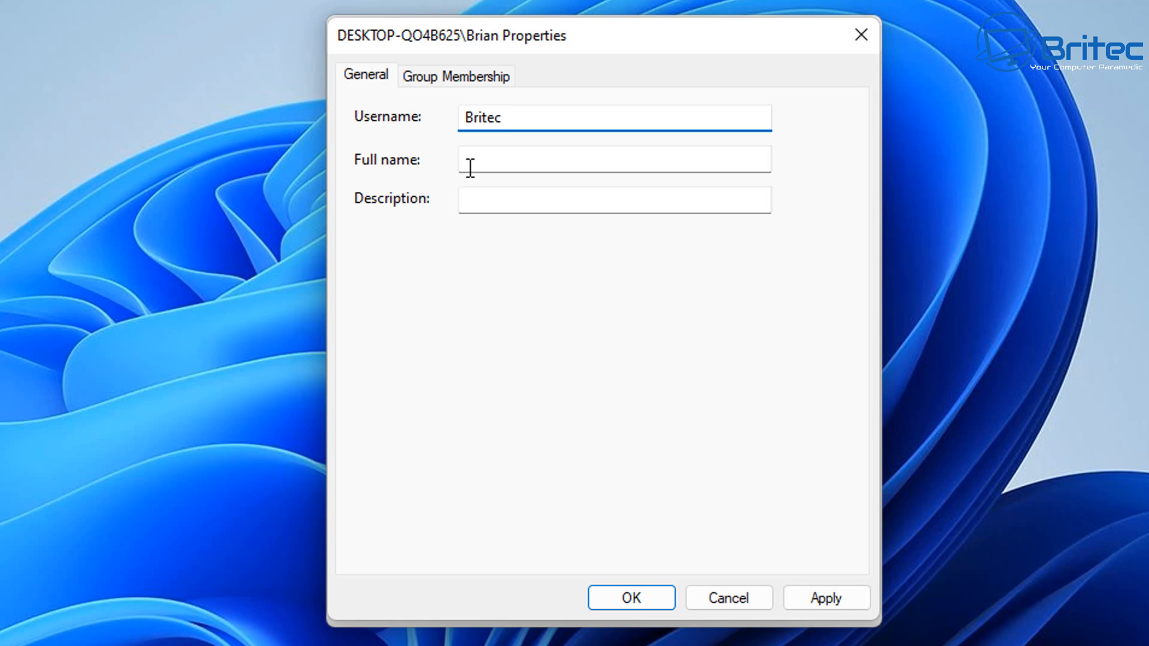
left_click(614, 158)
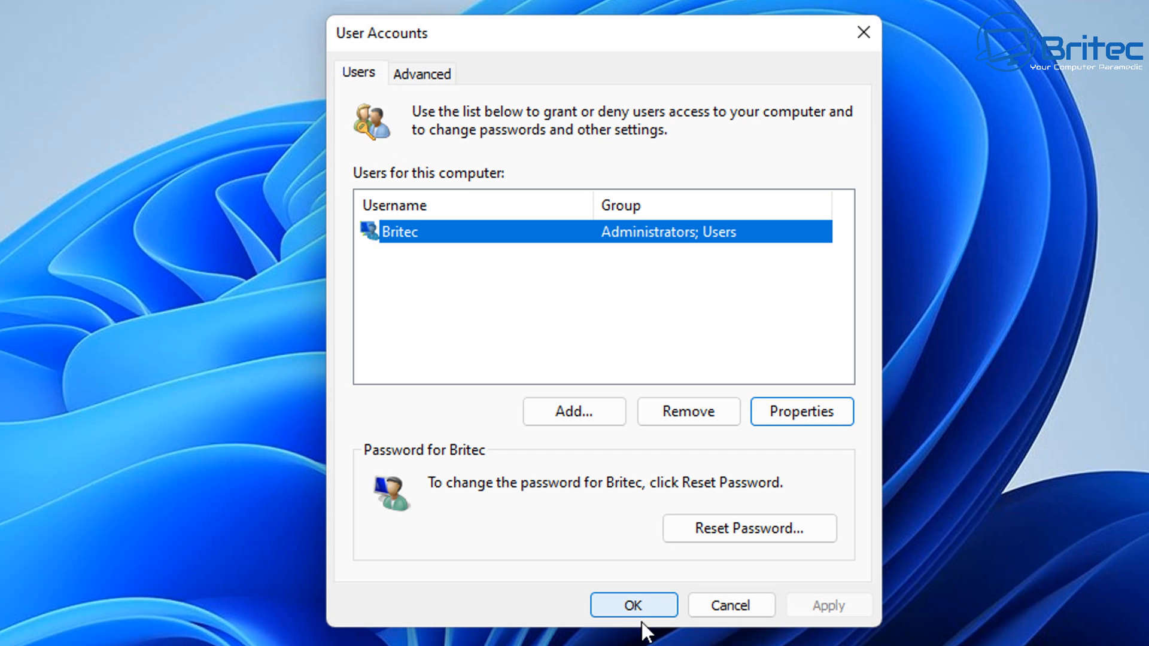
Step: Close User Accounts and switch to the Britec account and sign in
left_click(633, 605)
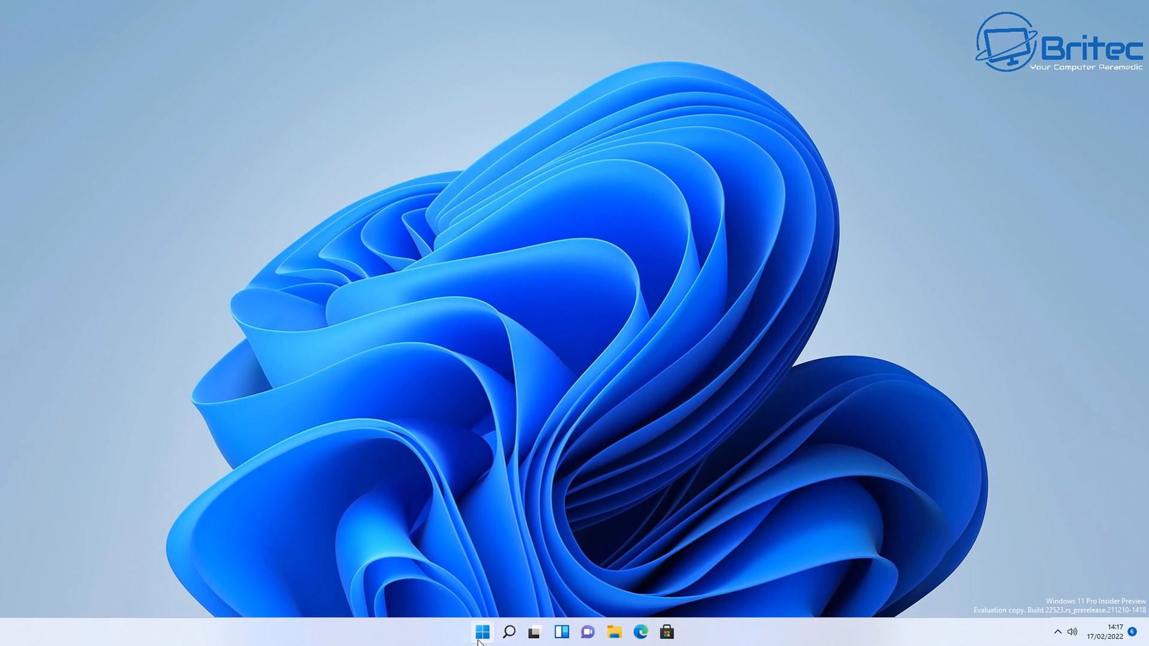
left_click(483, 632)
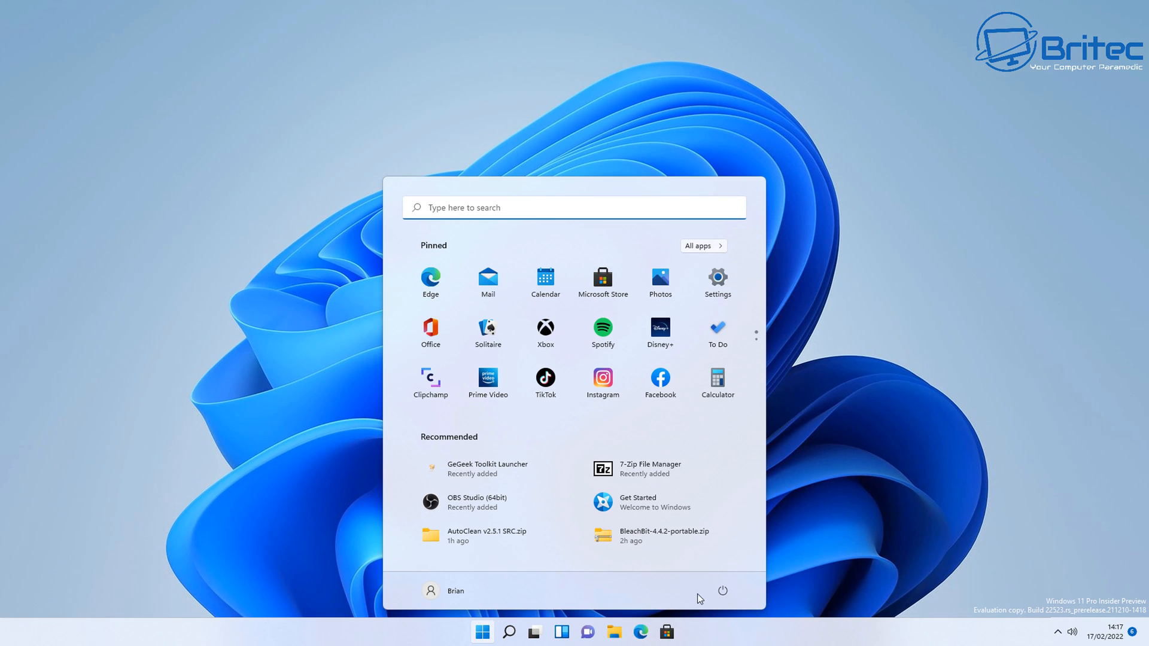
left_click(443, 590)
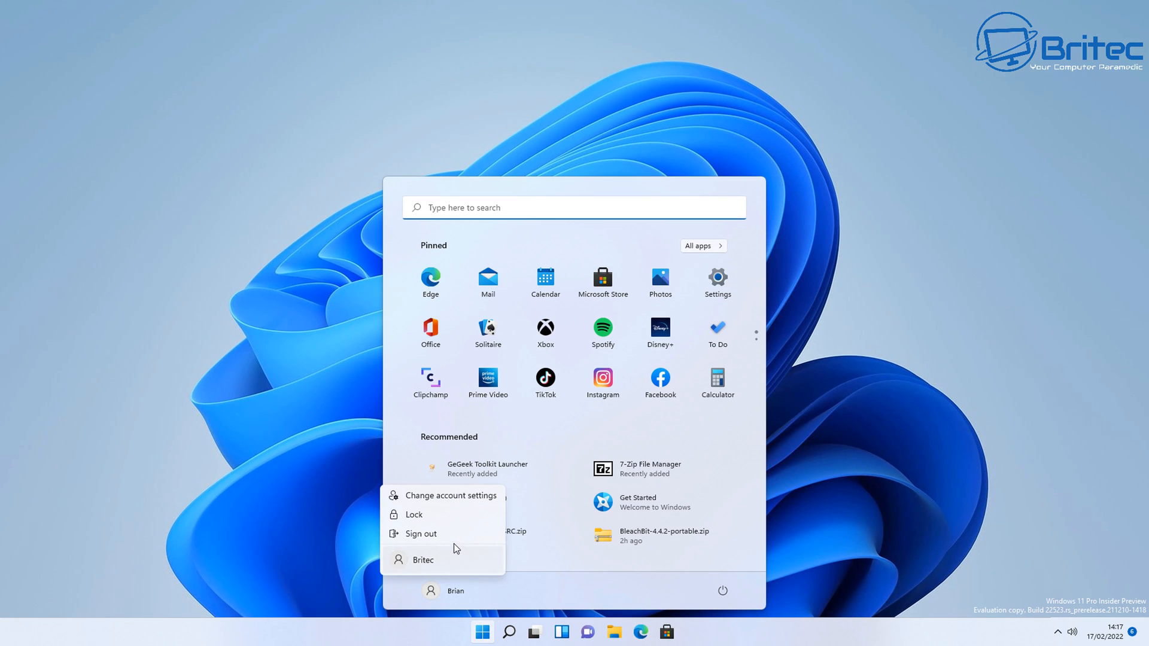
left_click(420, 533)
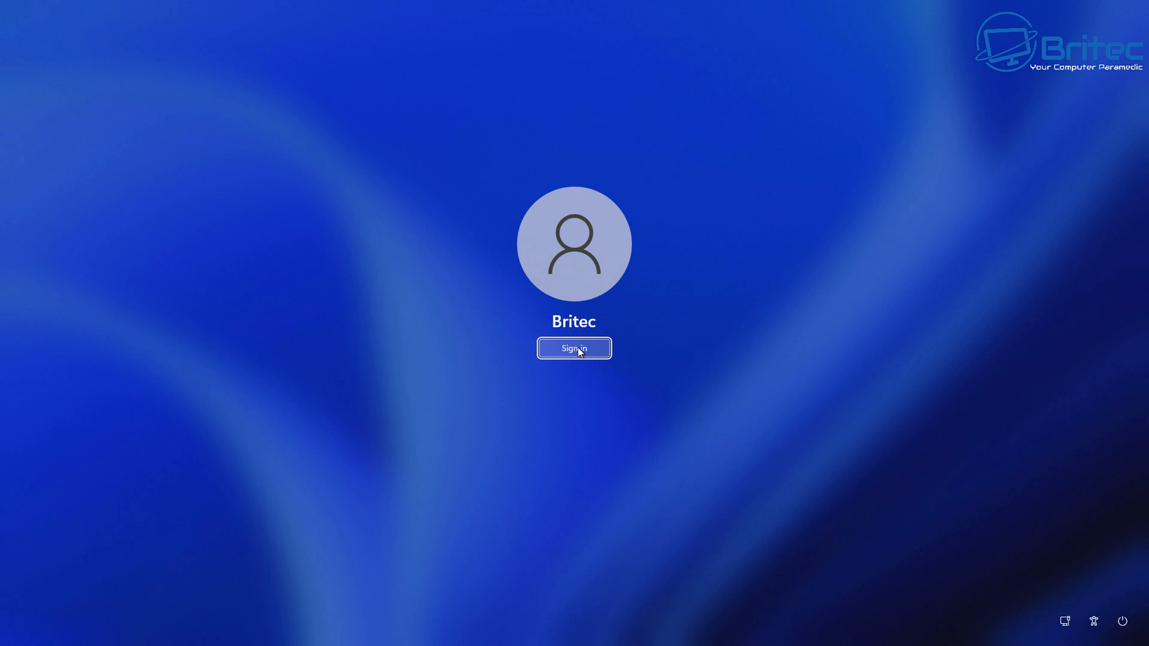
left_click(574, 347)
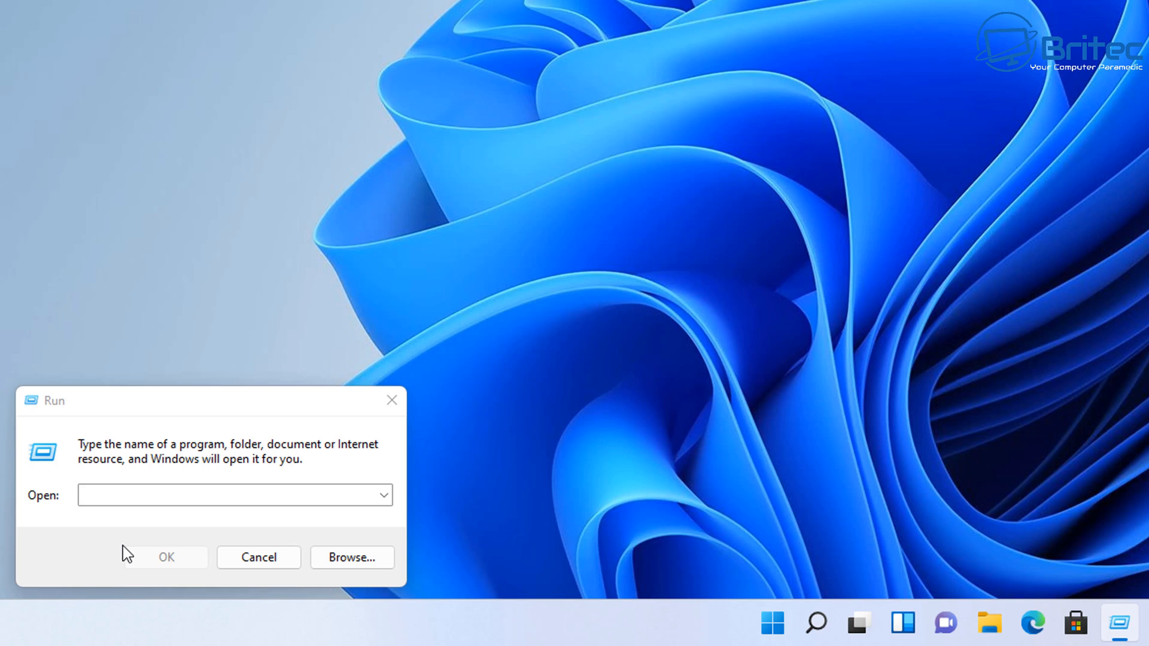
Step: Launch lusrmgr.msc and approve the UAC prompt
type("lusrmgr")
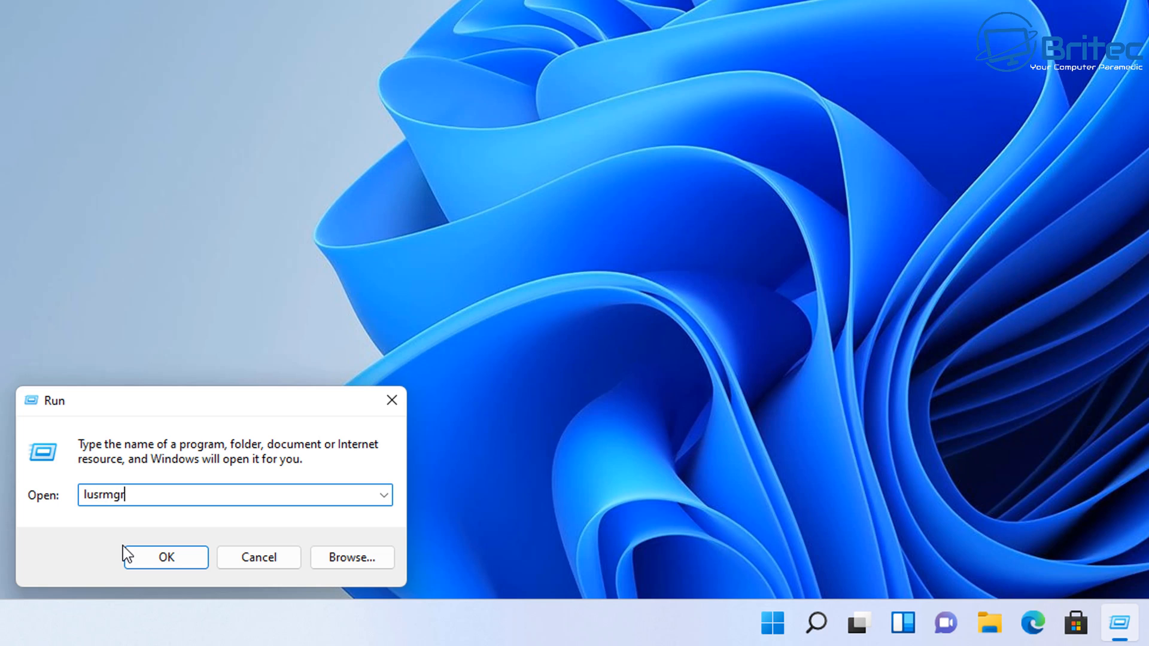
type(".msc")
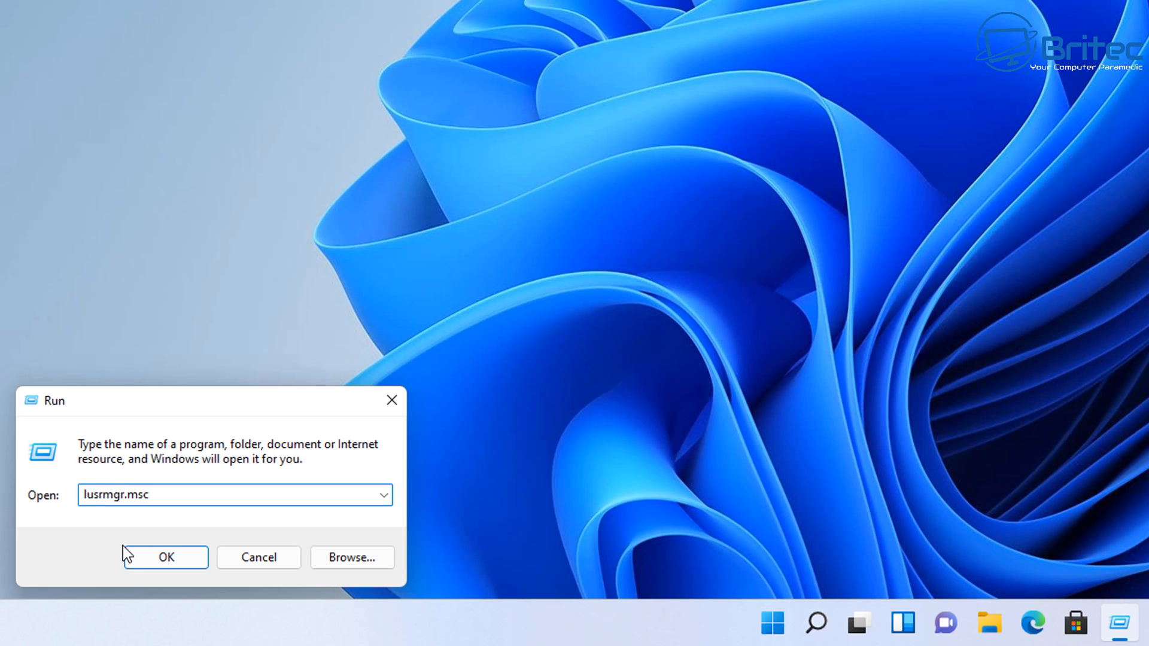
left_click(166, 557)
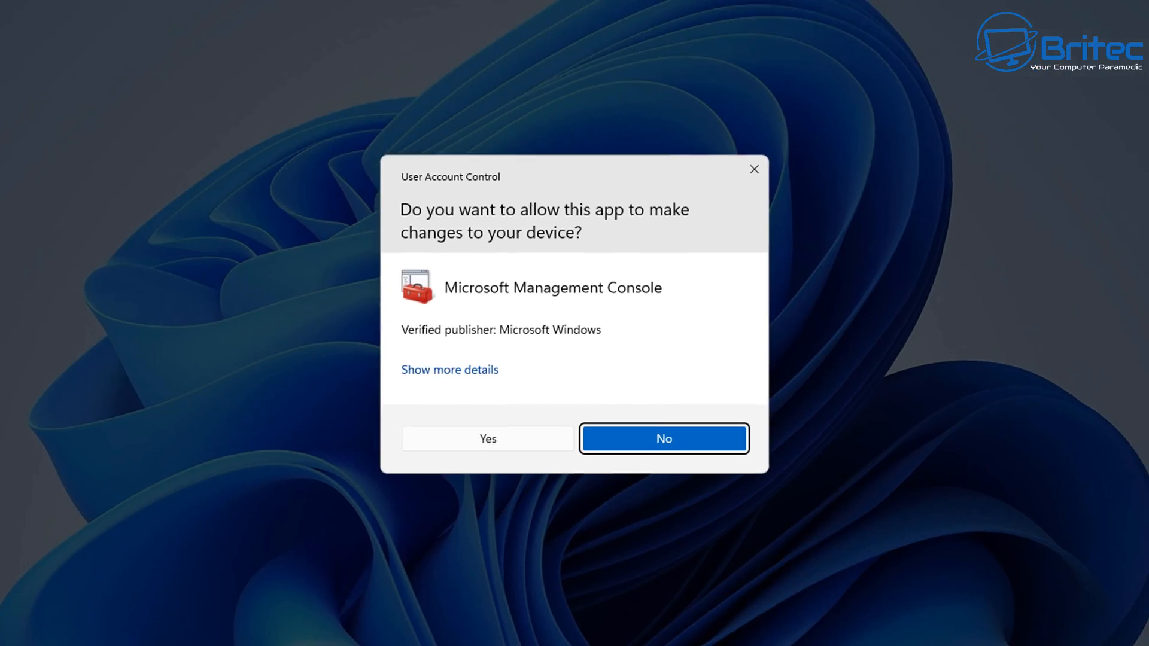
left_click(486, 438)
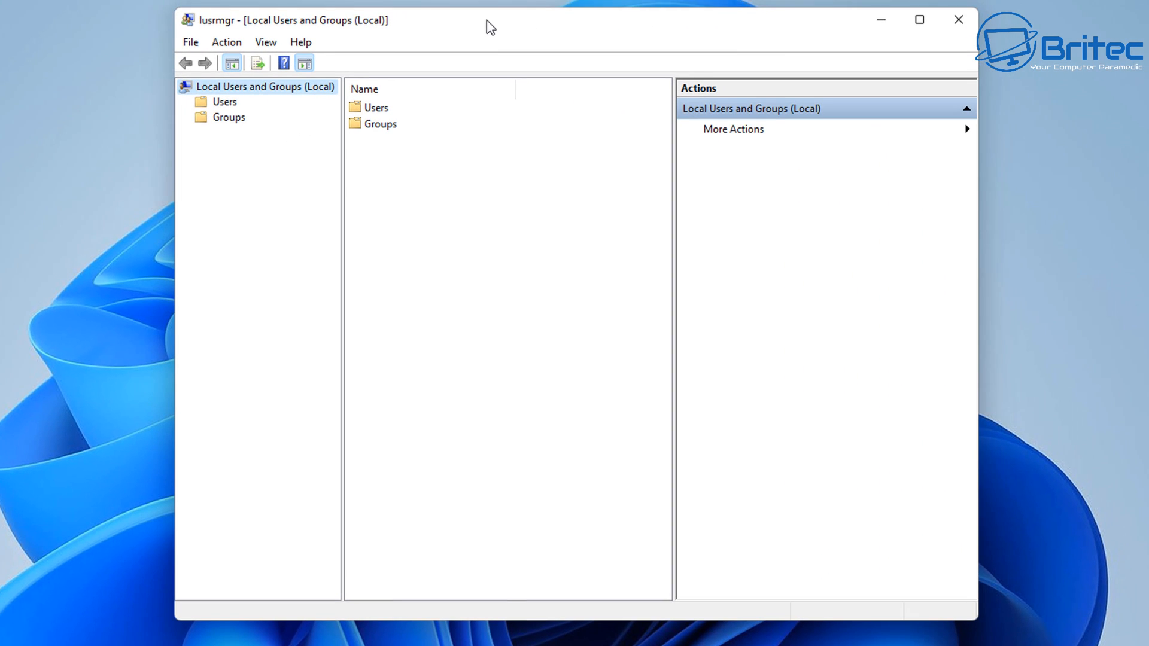
mouse_move(230, 140)
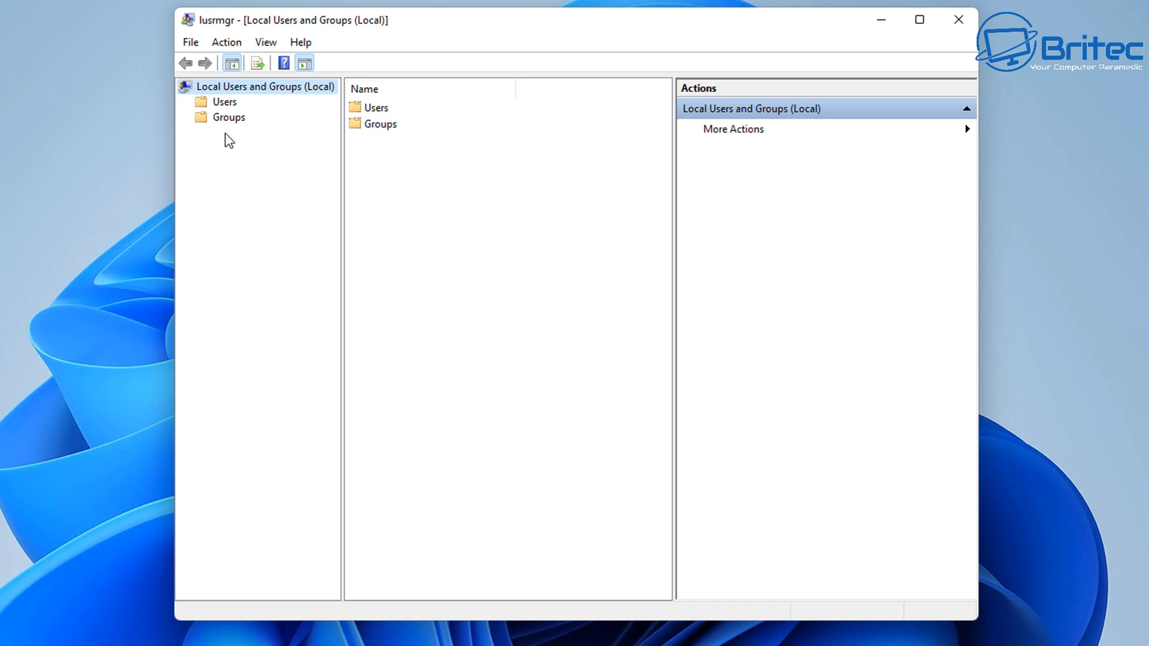
Step: Rename the Britec user back to 'Brian' in the Users list
left_click(224, 101)
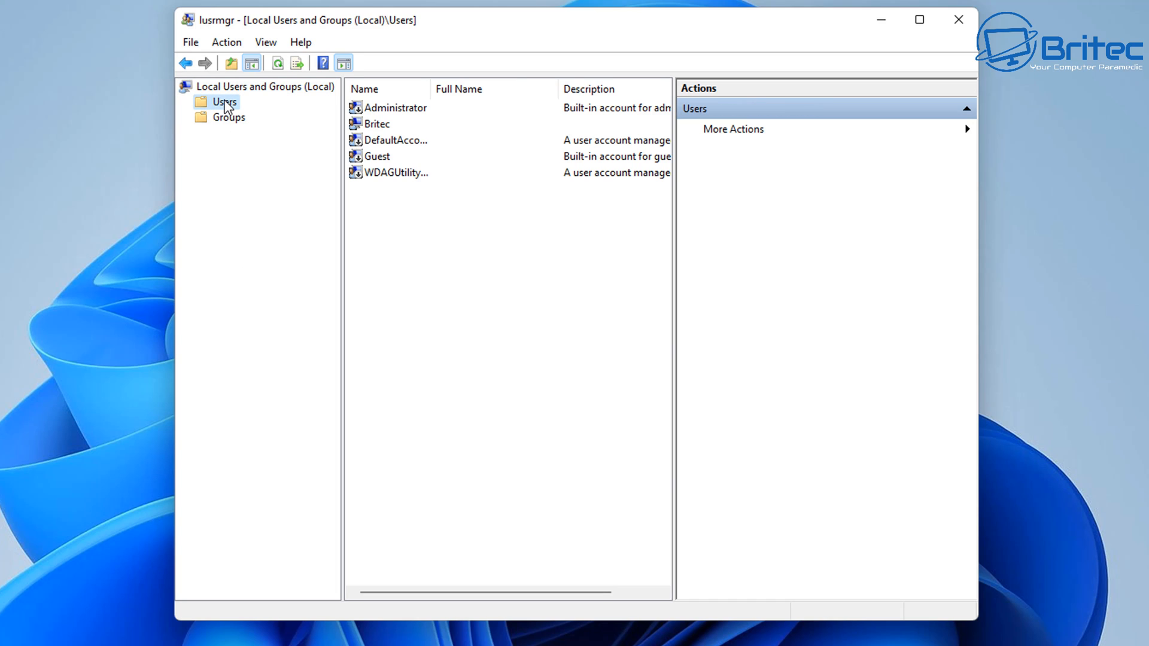
left_click(377, 124)
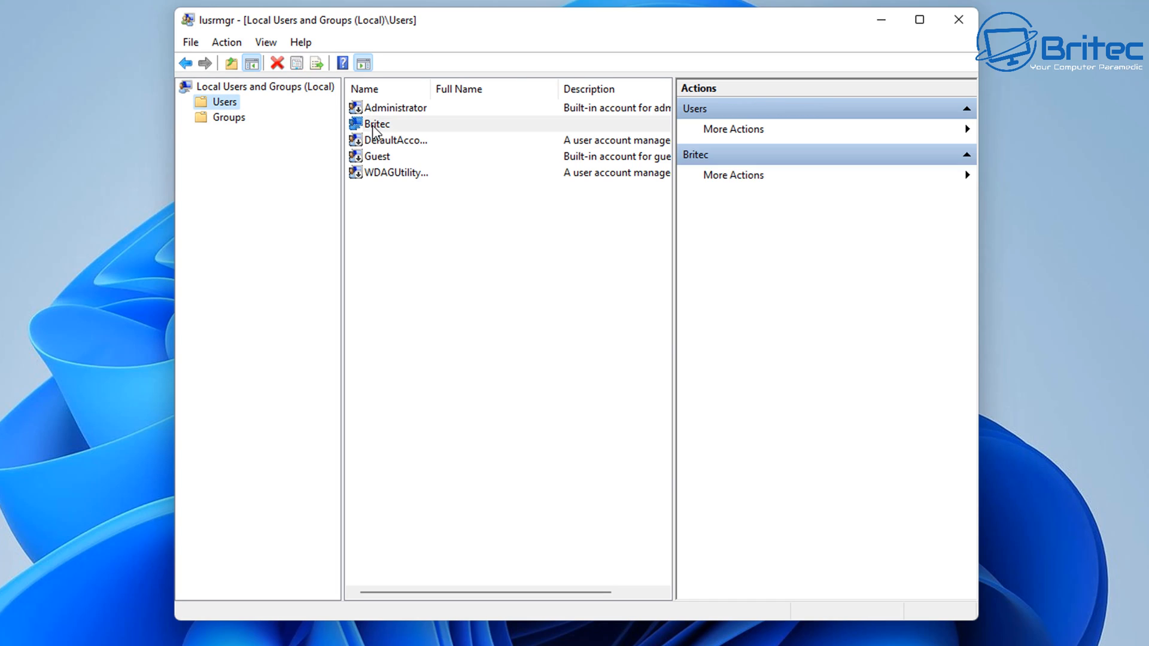
left_click(376, 123)
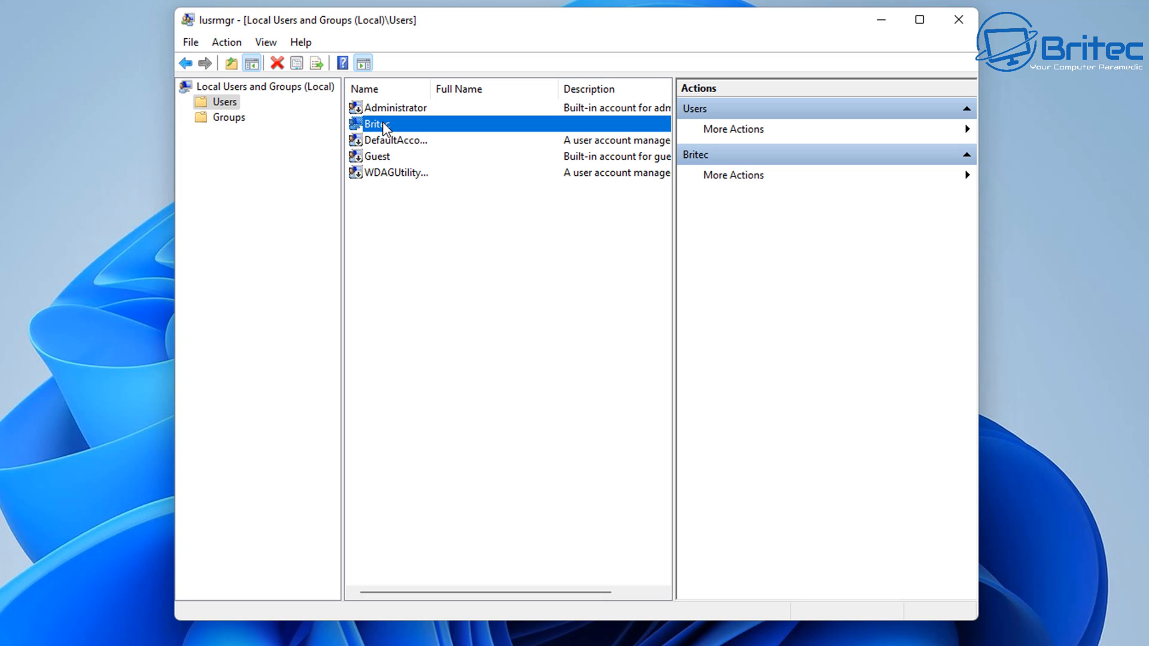
right_click(376, 123)
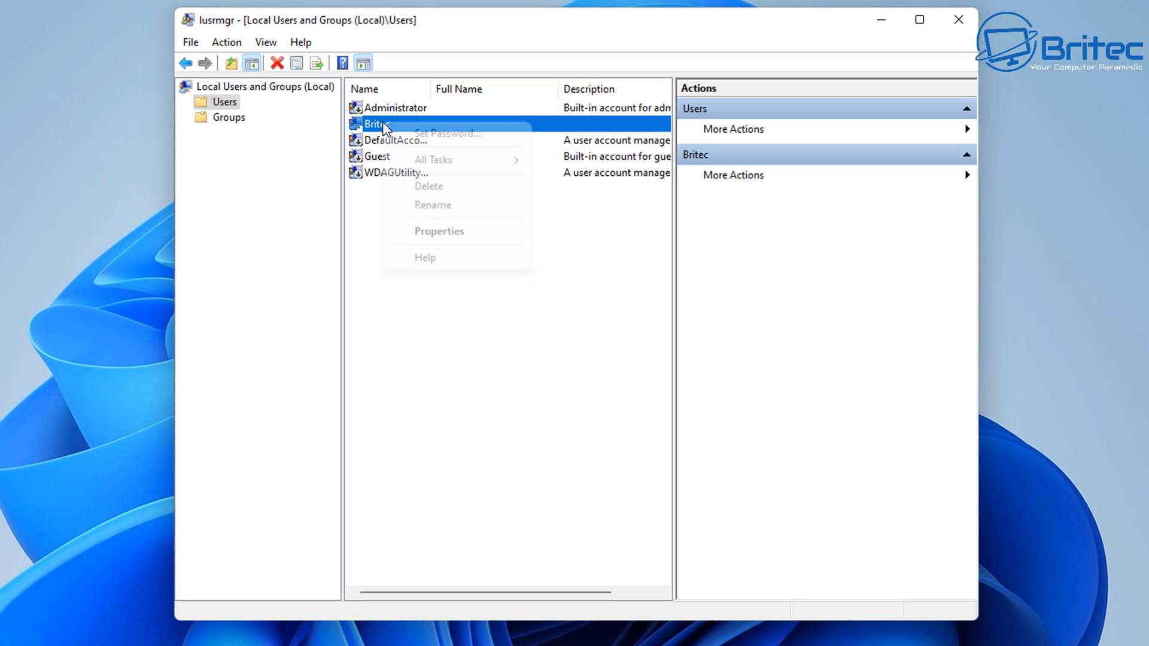
left_click(432, 204)
type("Bri")
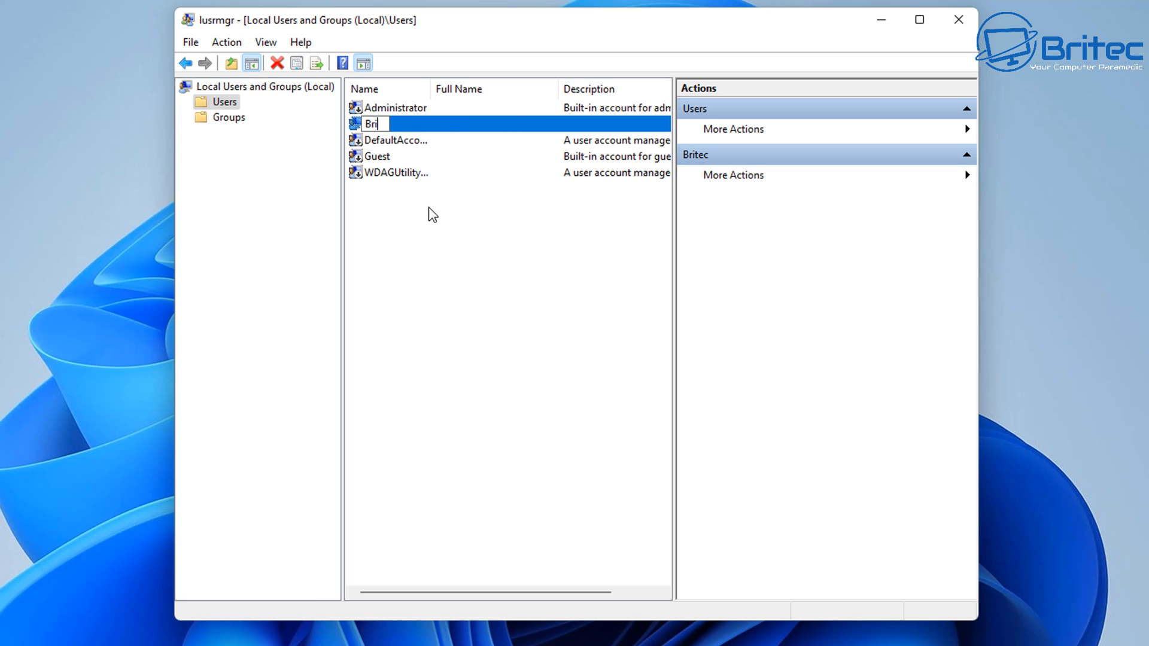
type("an")
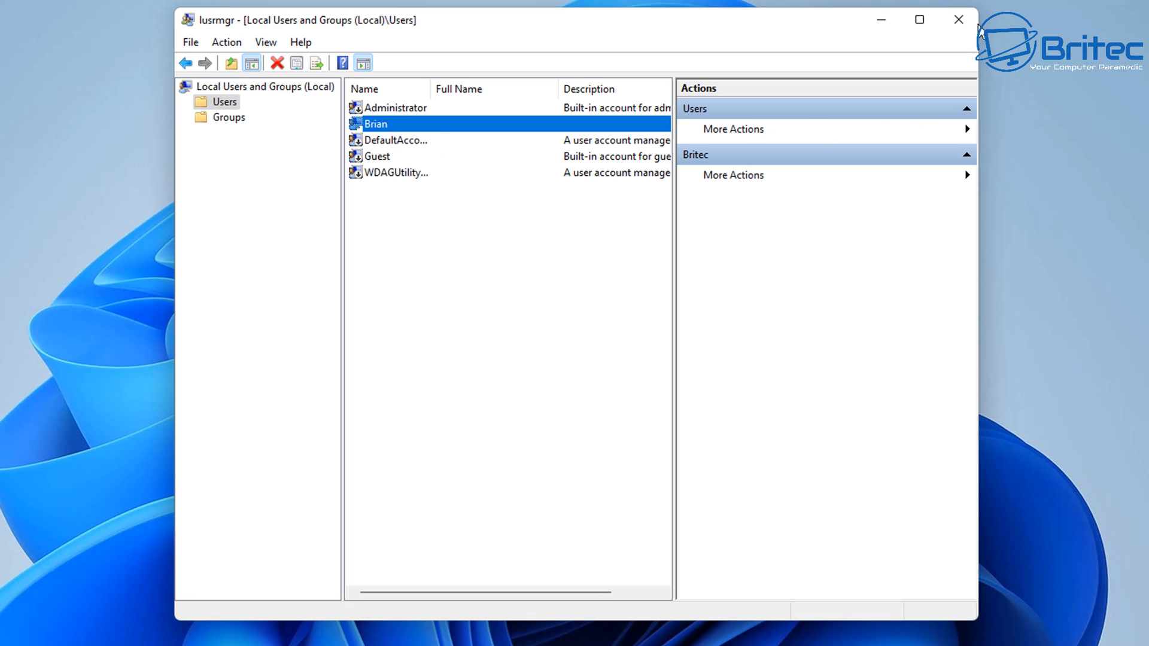
left_click(957, 20)
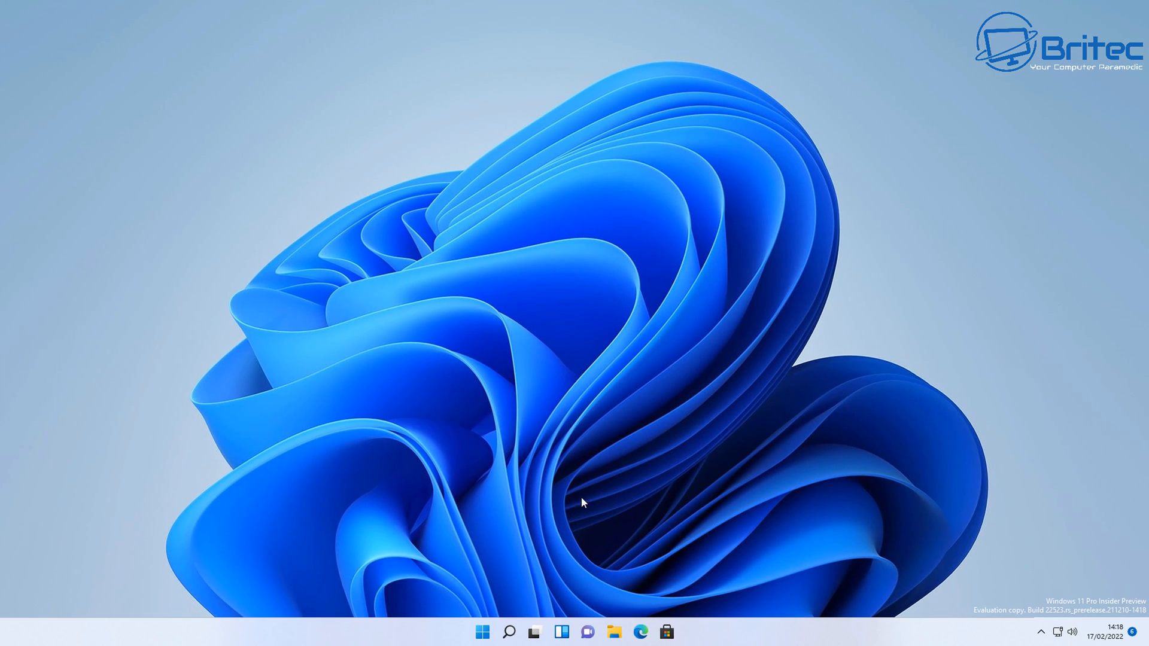
Step: Sign out from the Start menu and sign back in as Brian
left_click(482, 631)
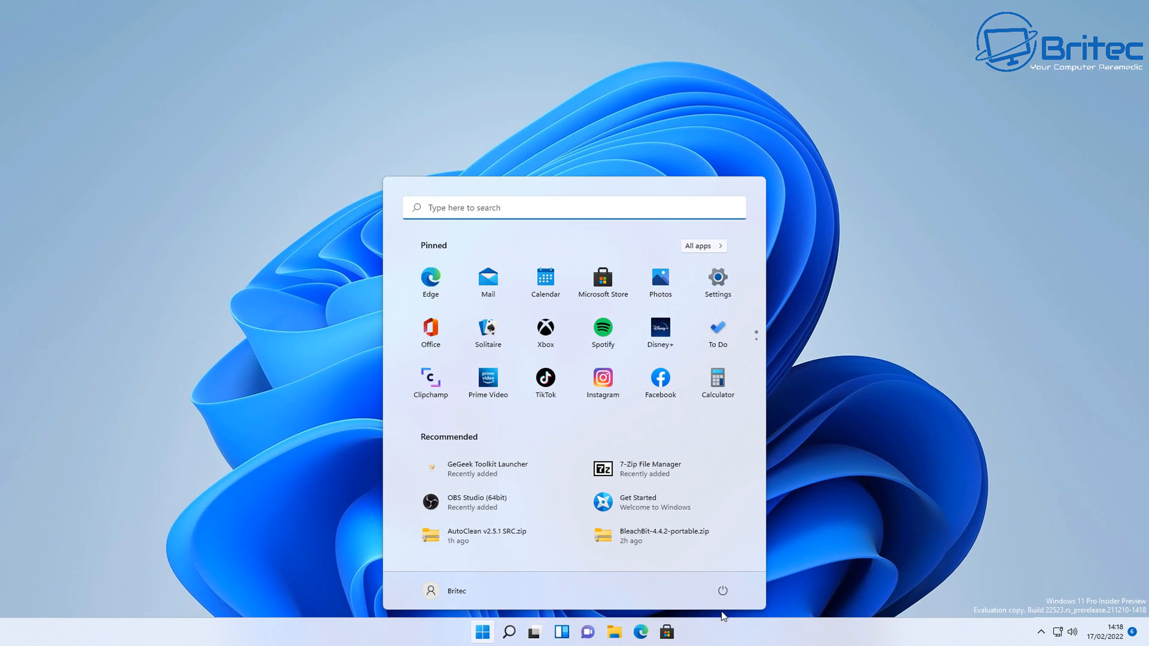
left_click(722, 590)
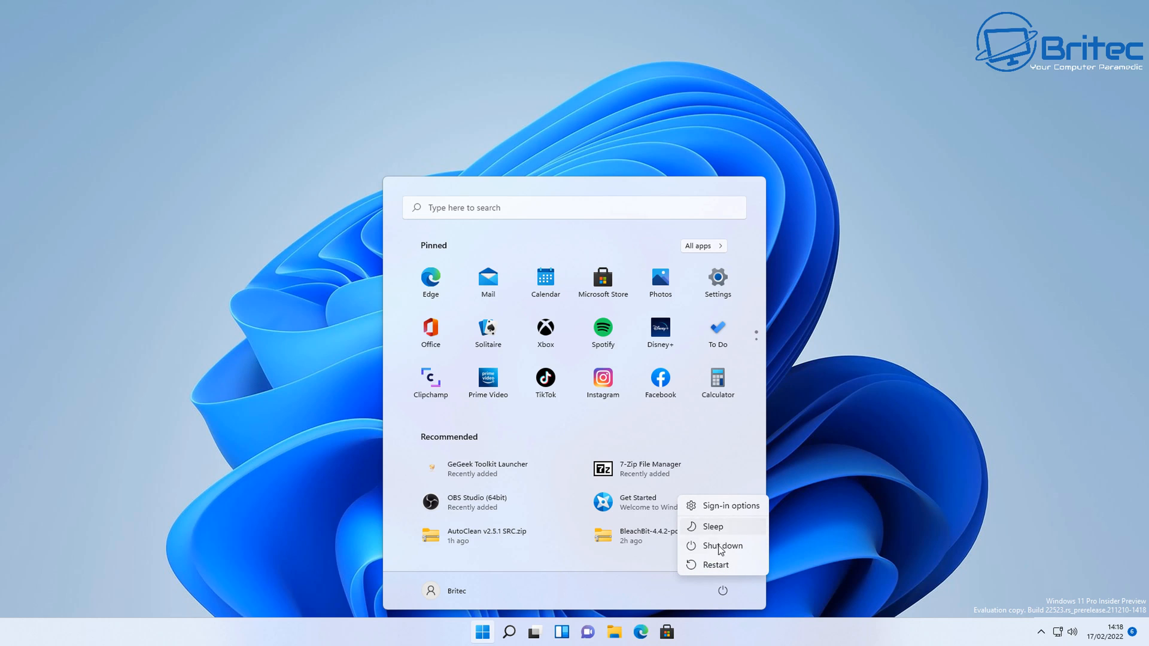
left_click(443, 591)
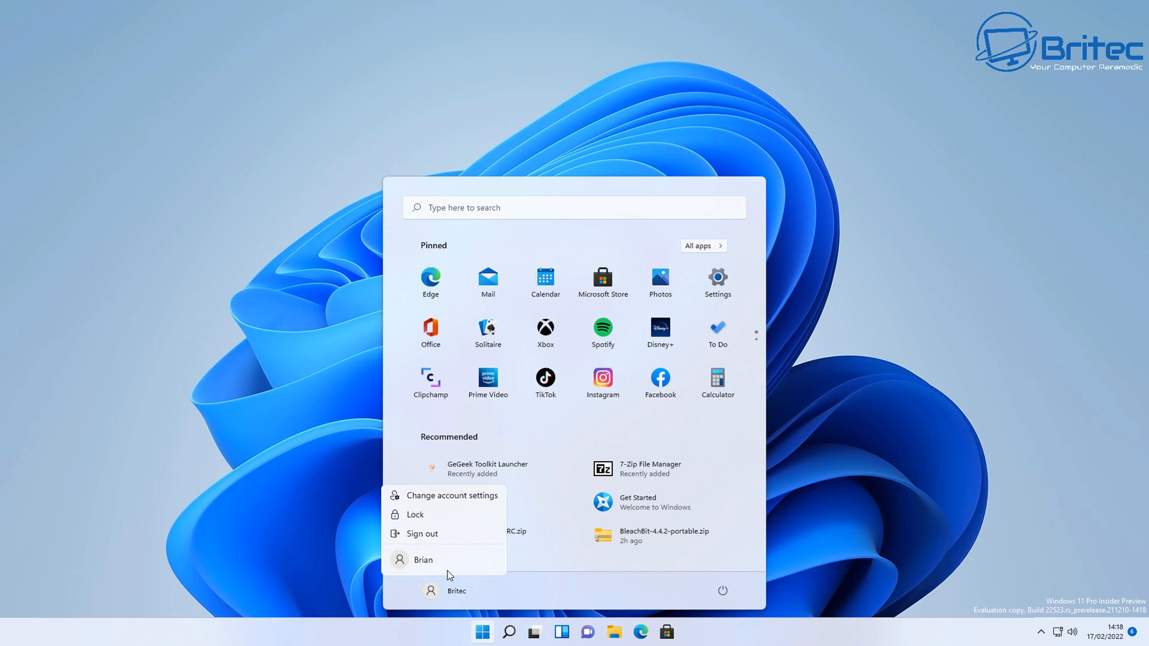
left_click(415, 514)
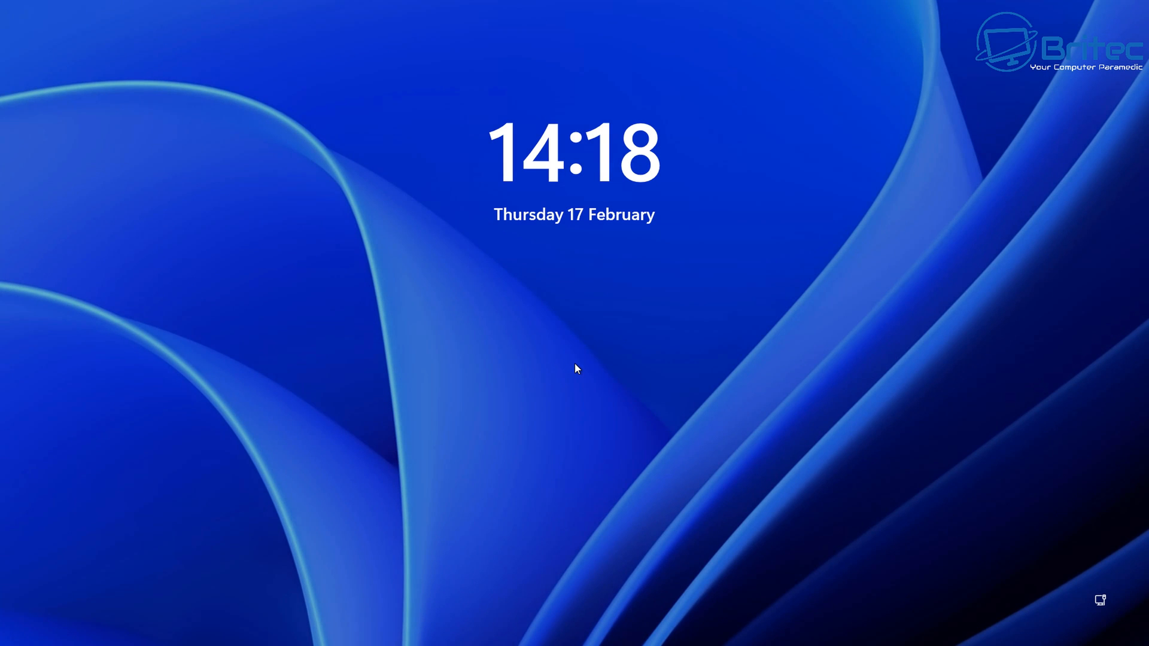
left_click(574, 369)
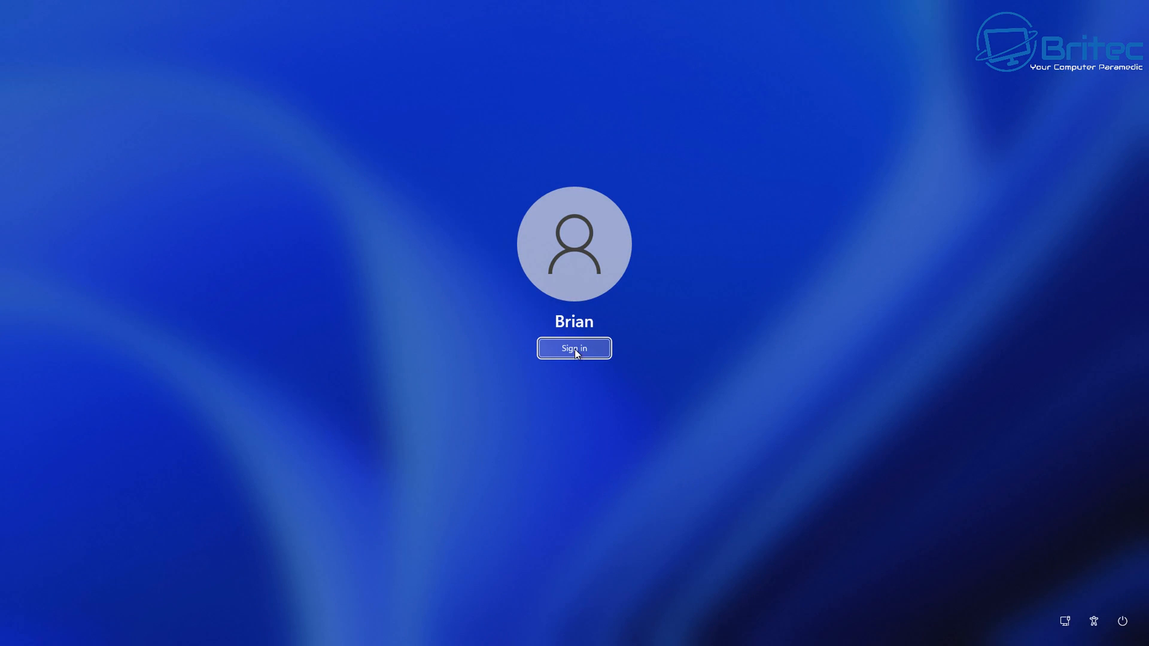
left_click(574, 348)
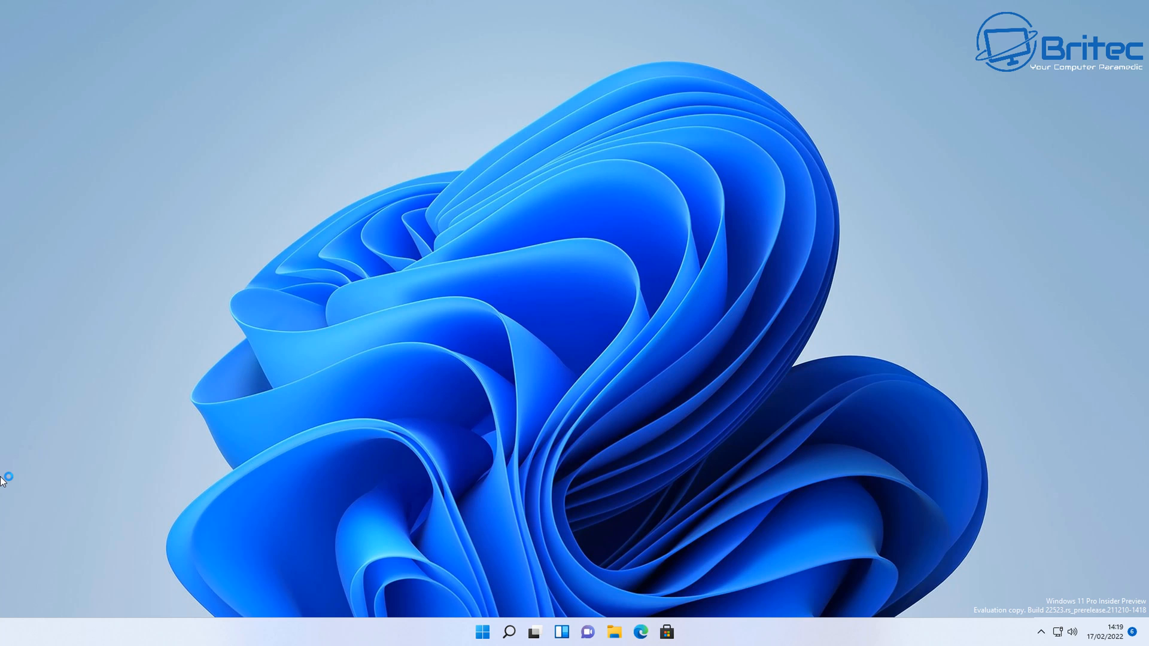
Step: Search for and launch Control Panel
left_click(509, 632)
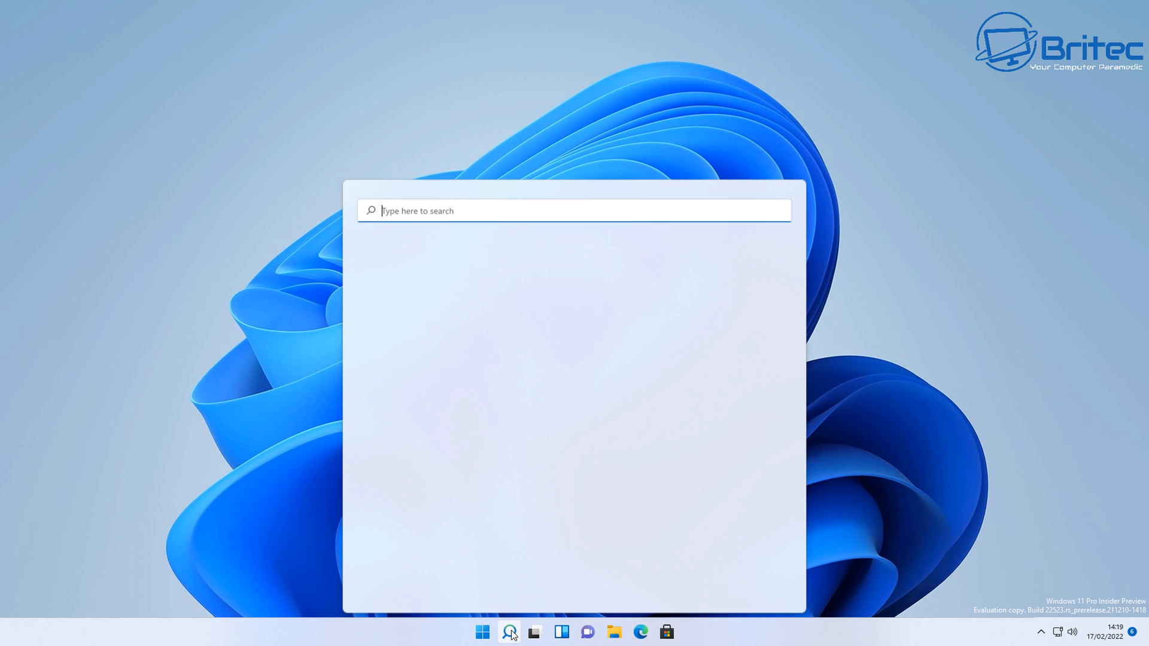
type("c")
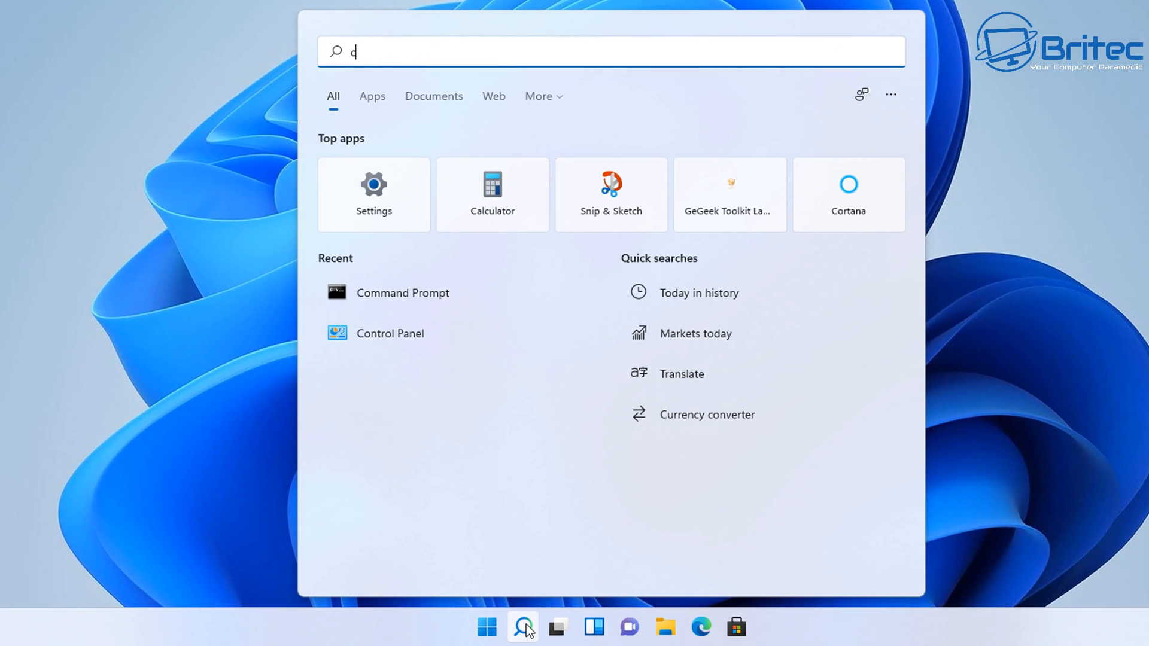
type("ontrol panel")
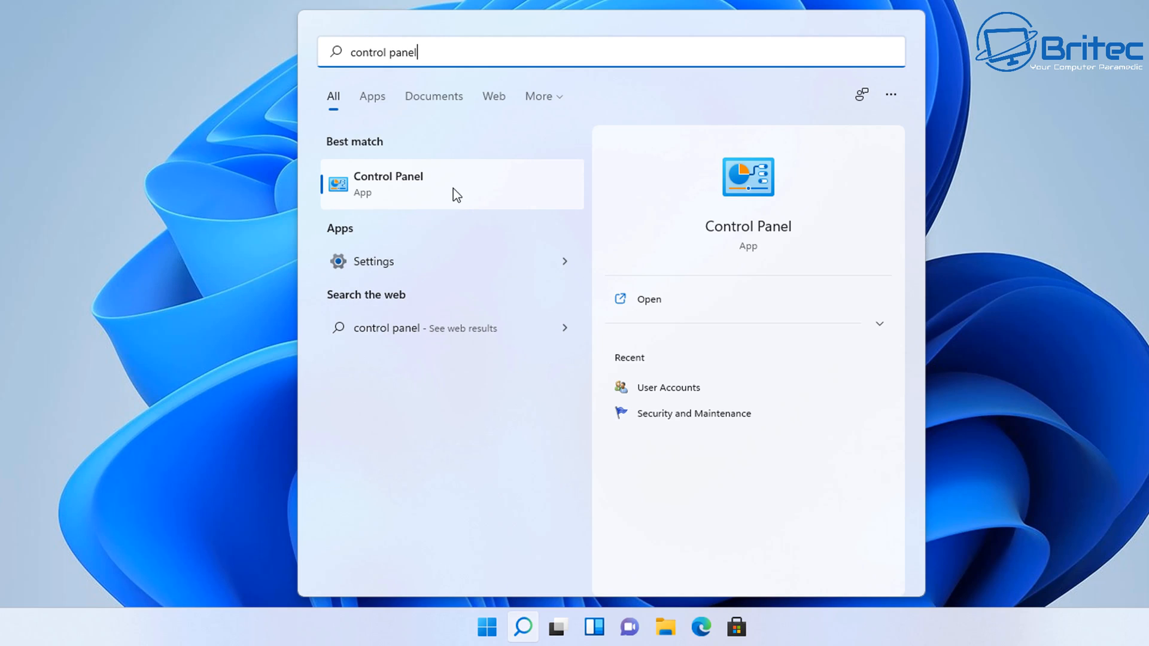
left_click(388, 183)
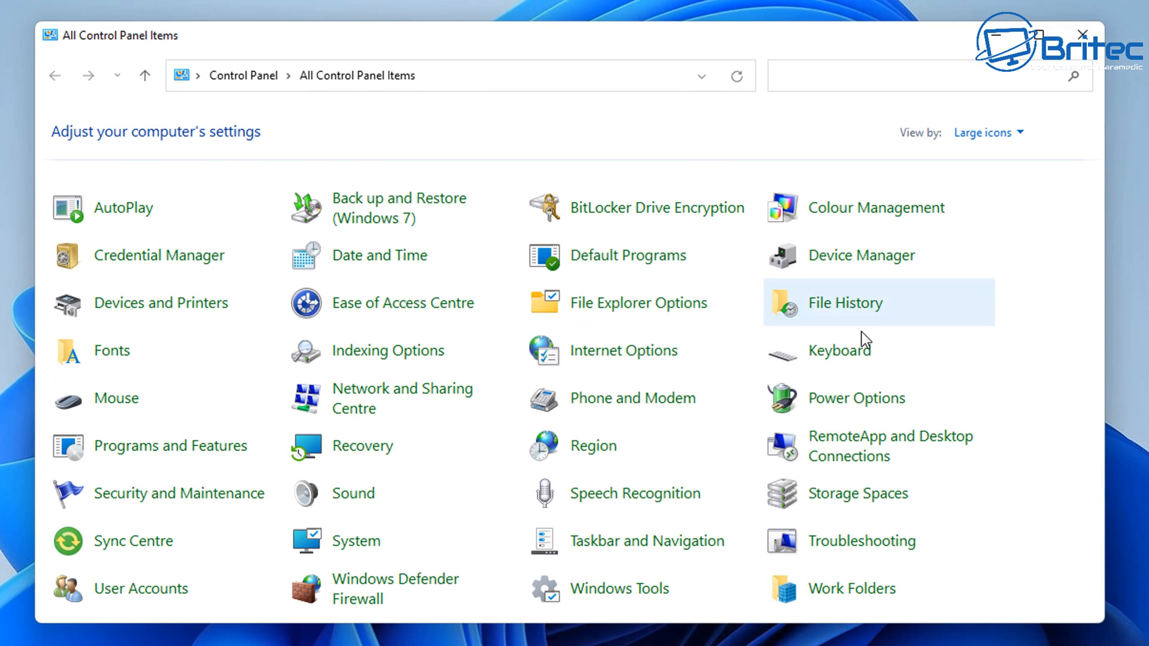
mouse_move(889, 526)
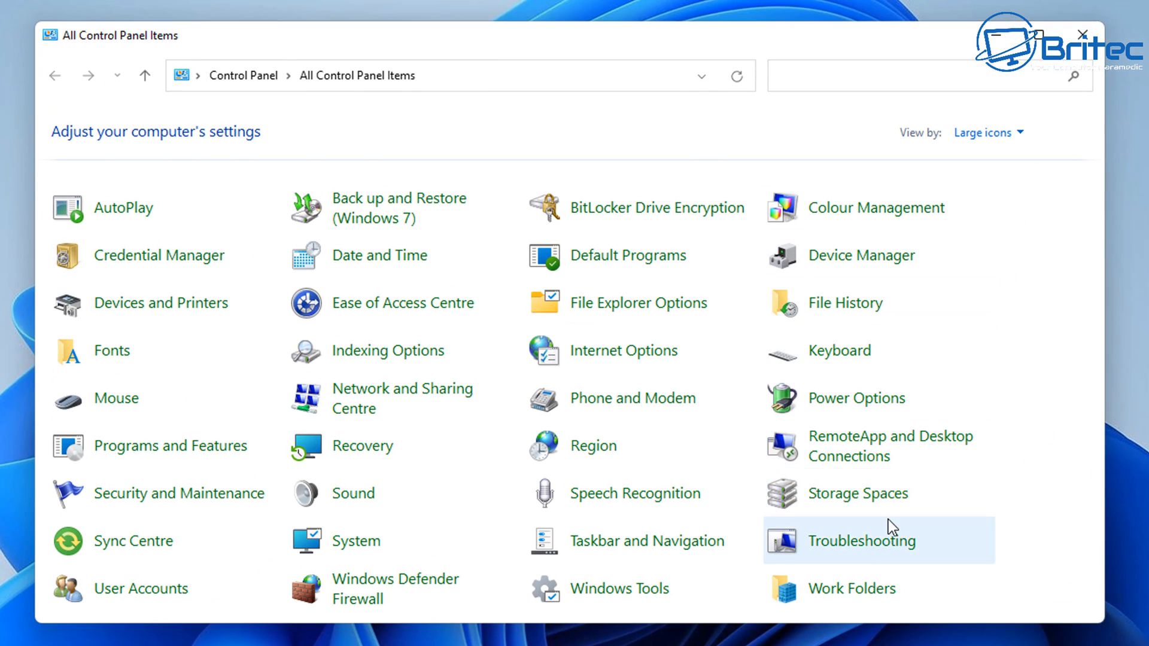
mouse_move(499, 479)
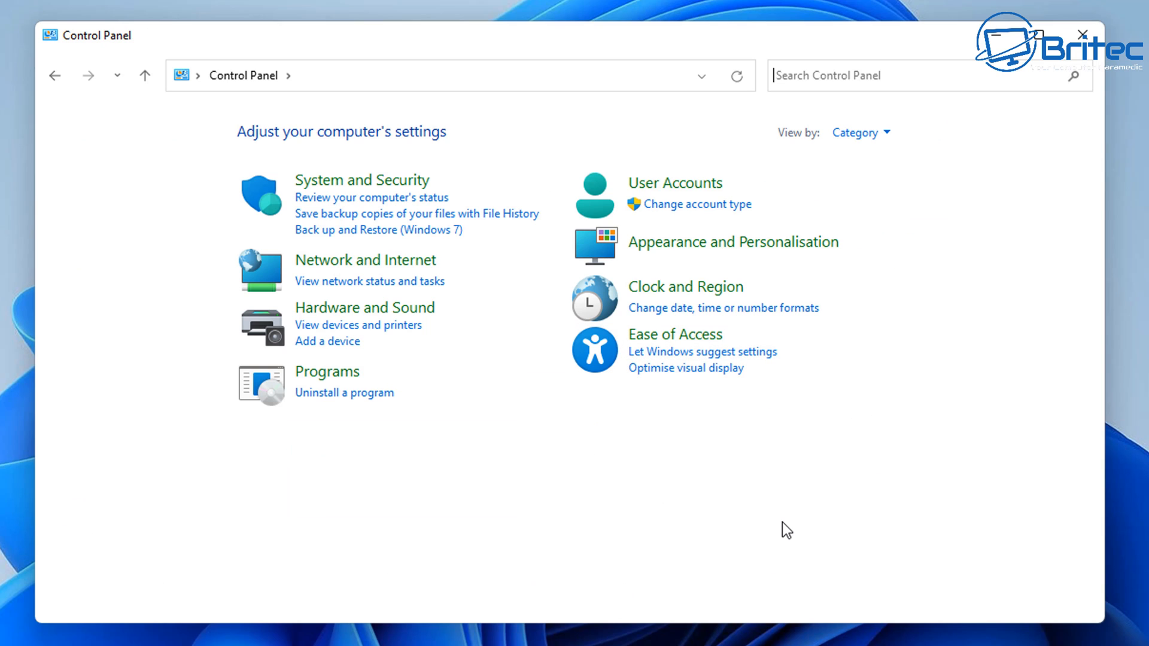
Step: Change the account name to 'Britec' under User Accounts, then close Control Panel
left_click(675, 184)
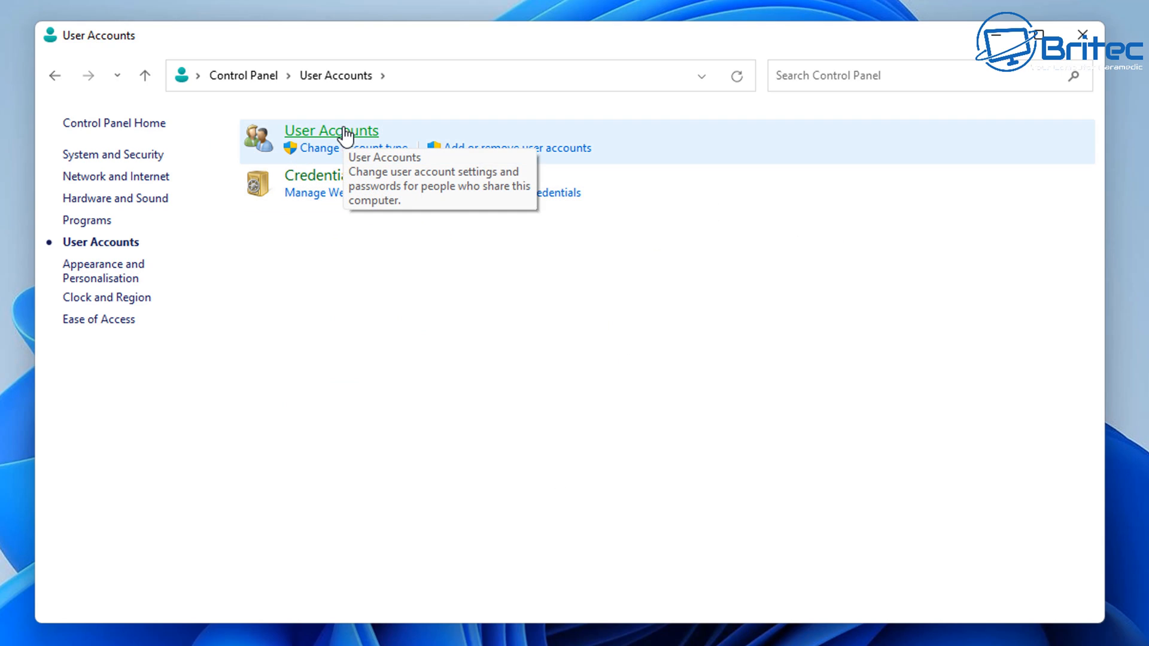
left_click(330, 131)
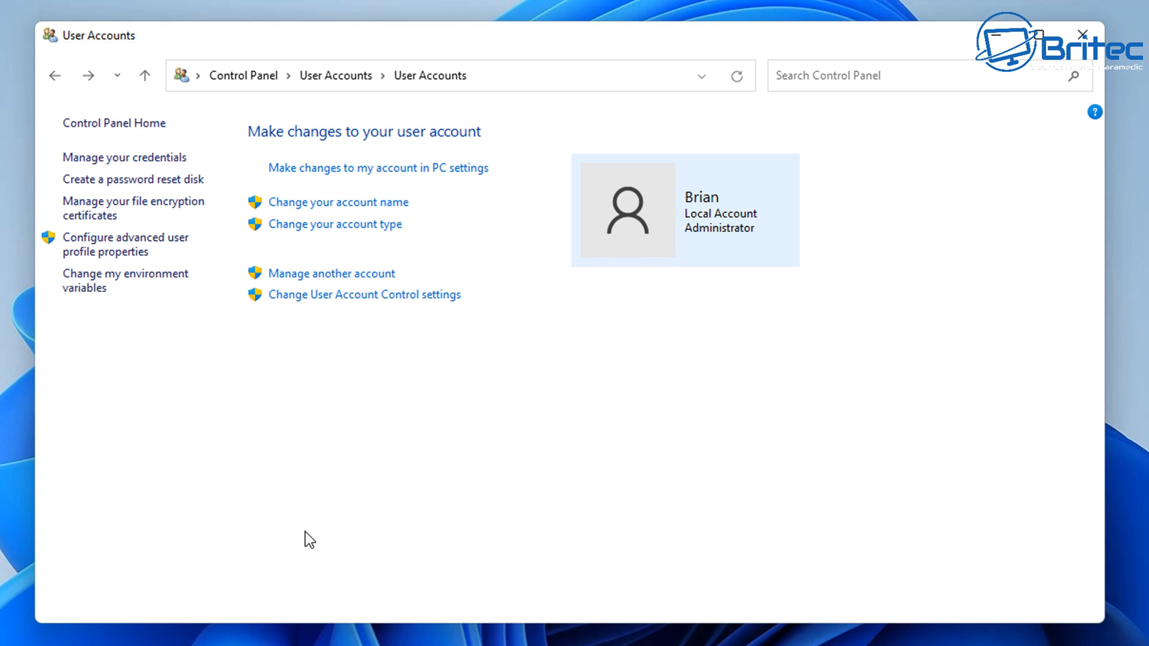
mouse_move(338, 202)
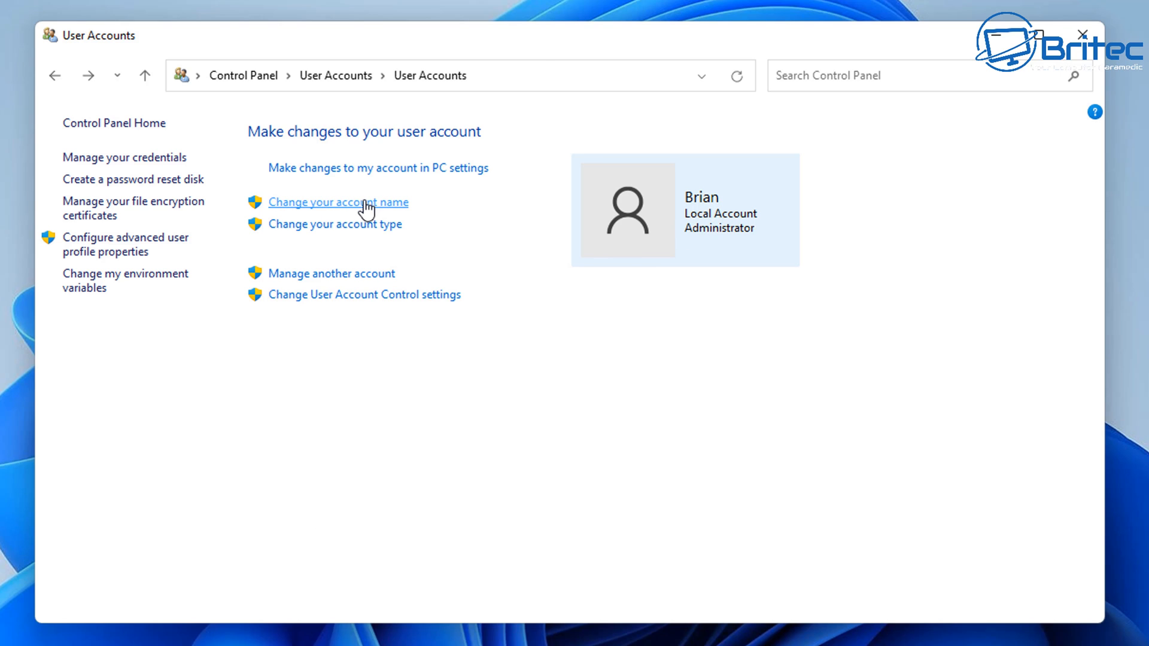
left_click(337, 202)
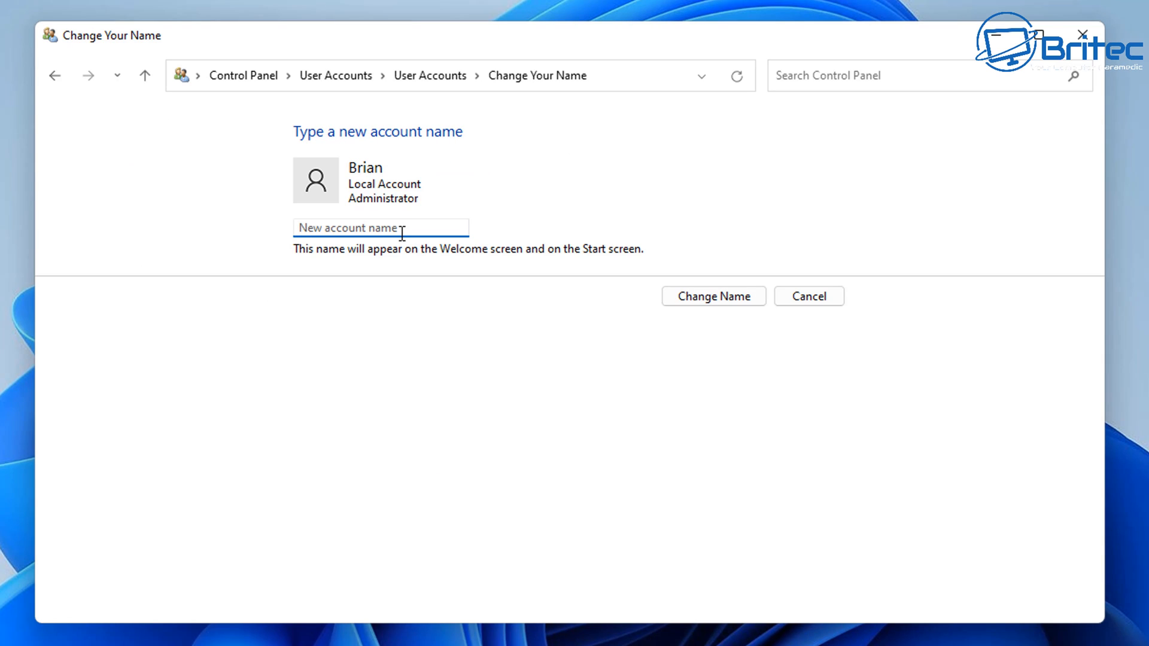
type("Brite")
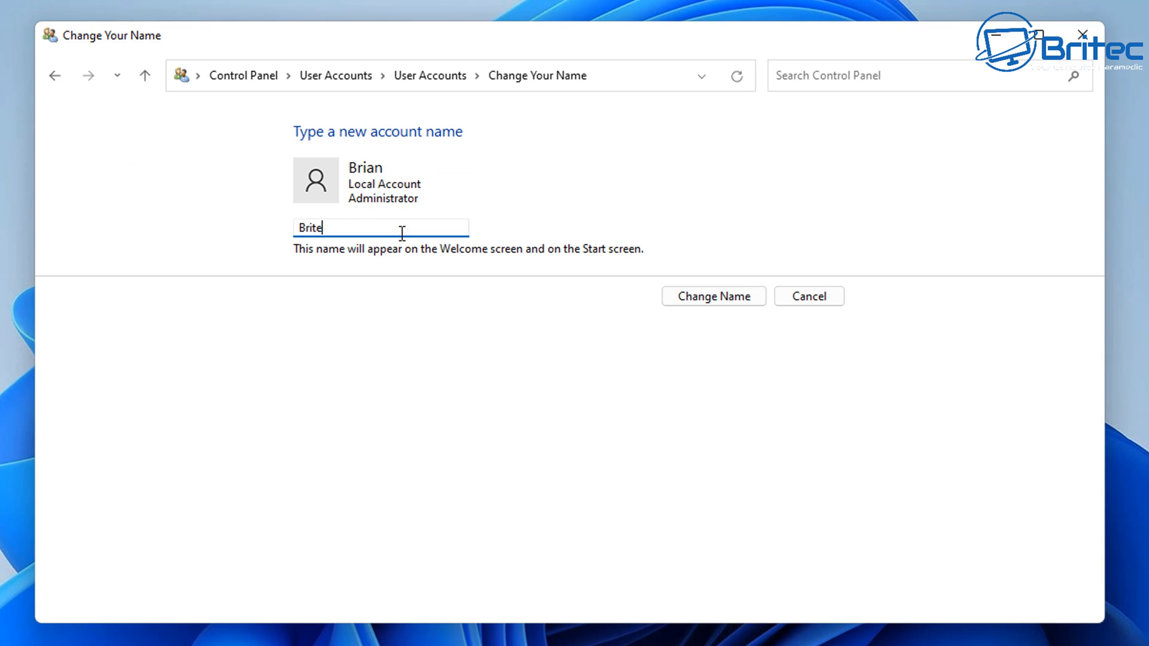
type("c")
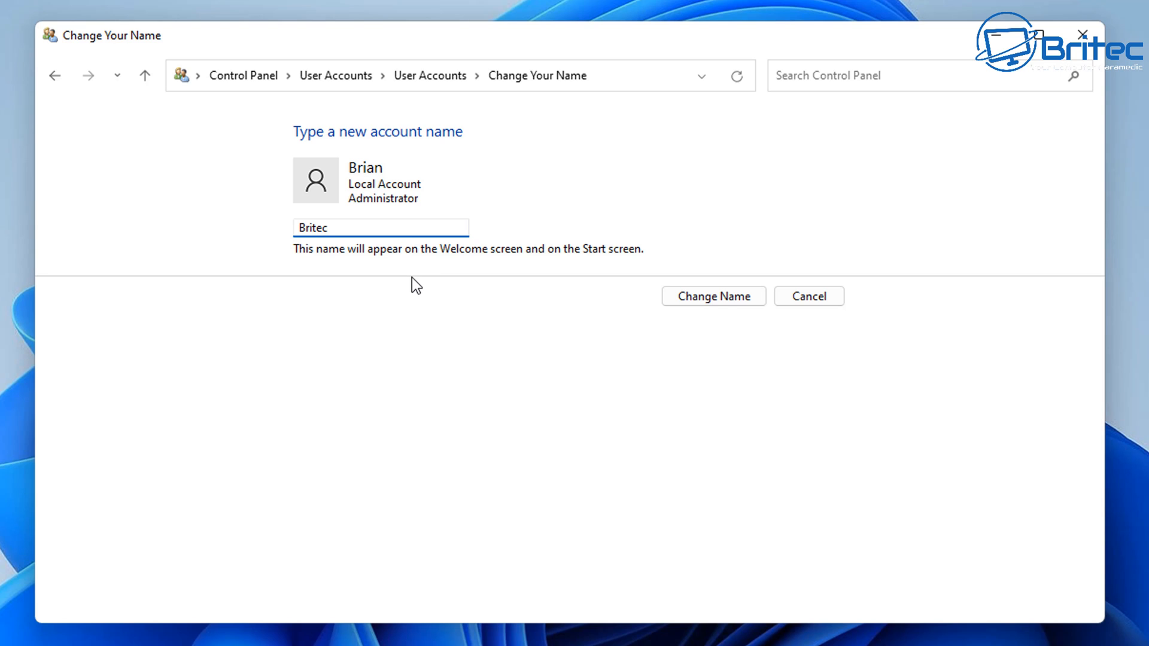
mouse_move(512, 284)
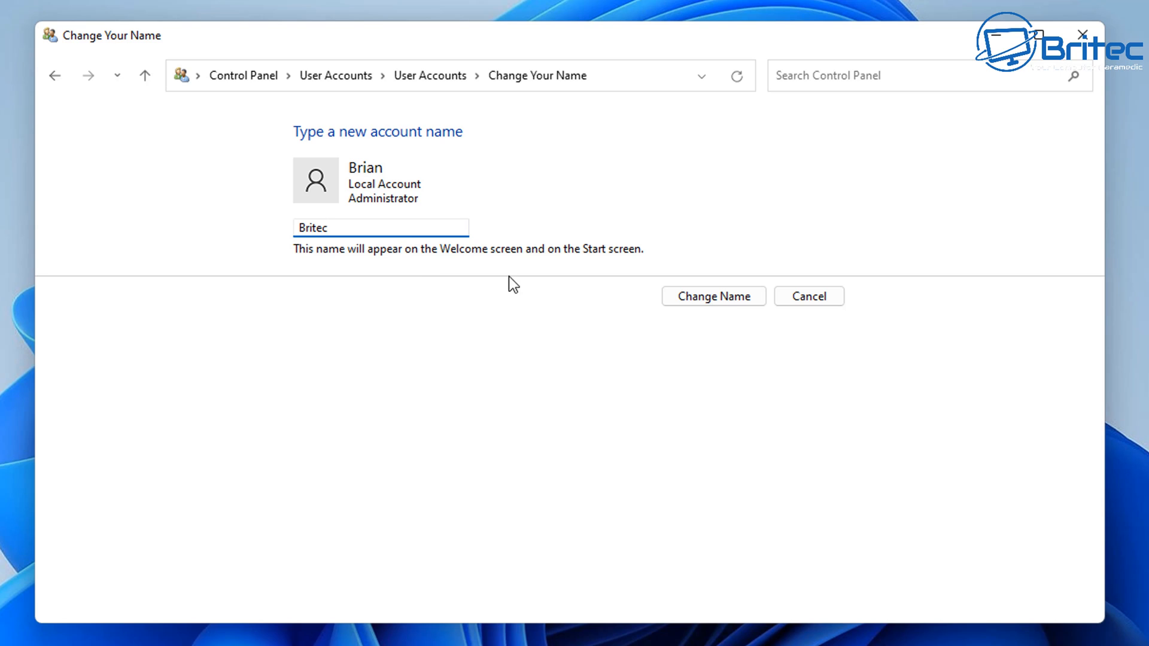
left_click(712, 296)
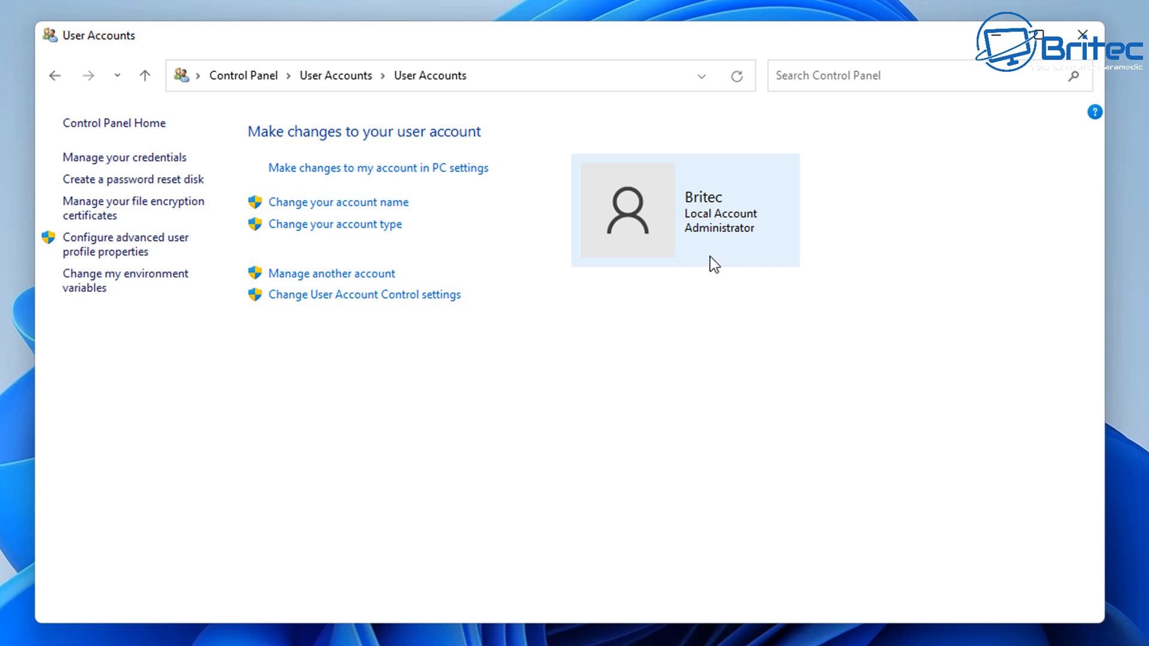
mouse_move(643, 234)
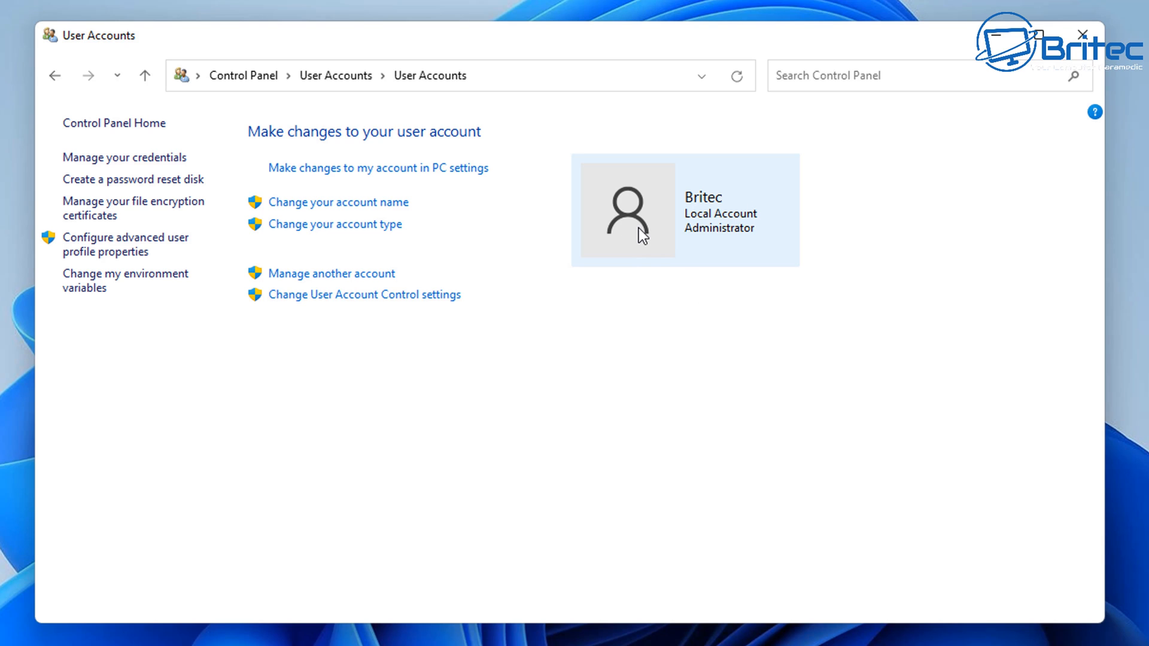
left_click(1080, 35)
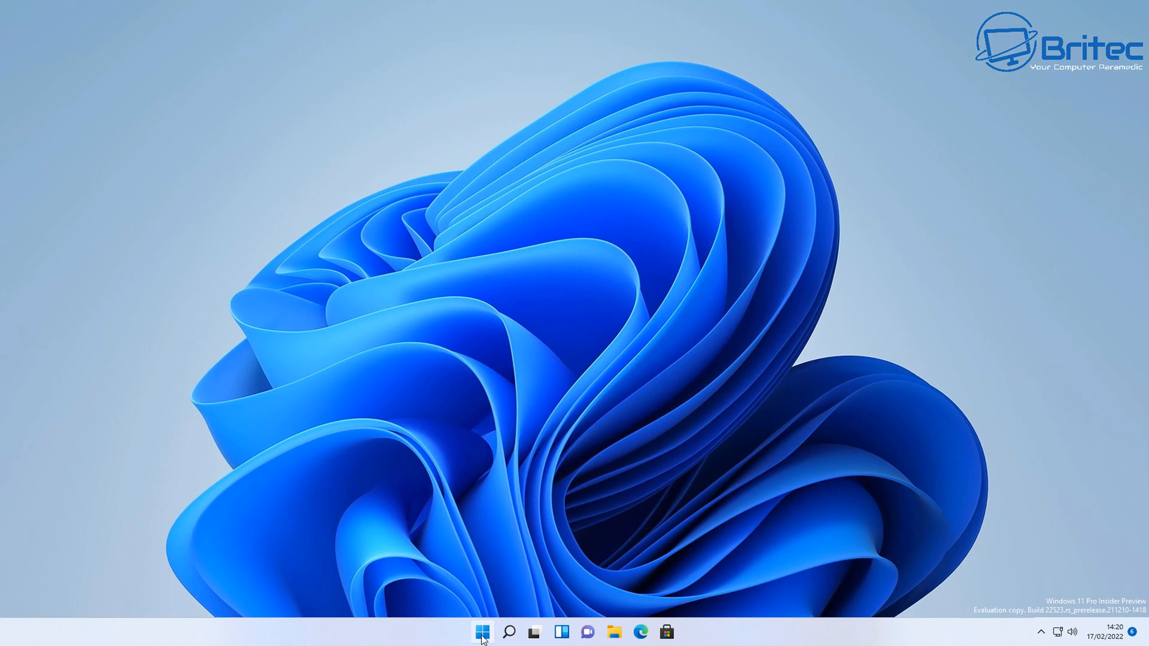
left_click(483, 632)
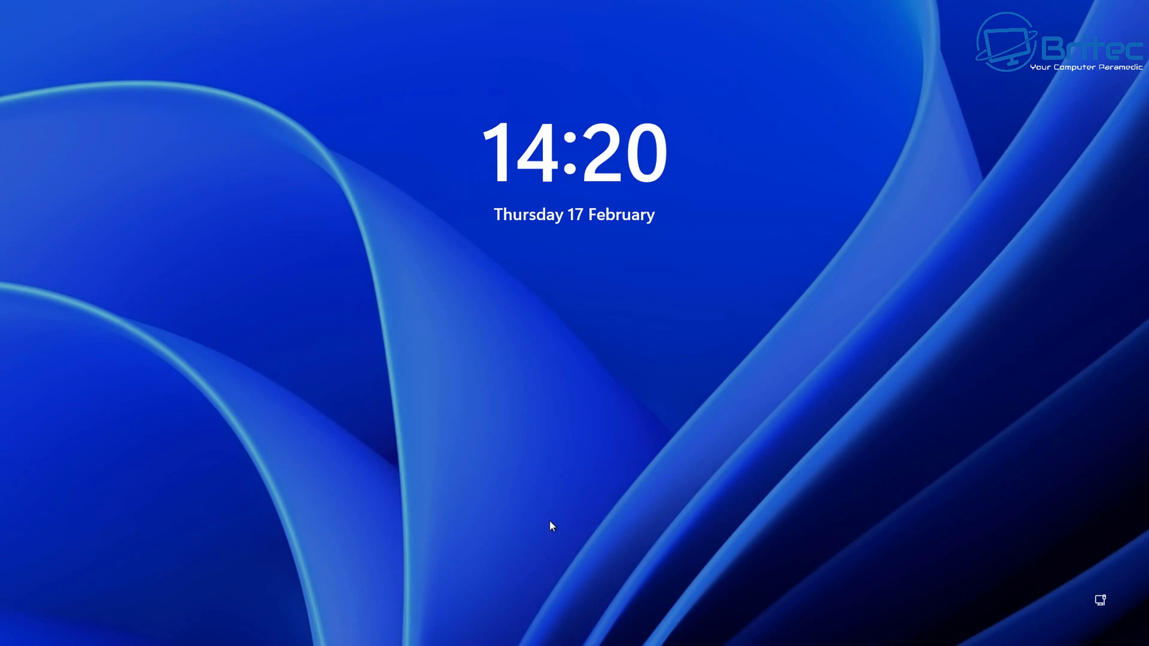
left_click(552, 526)
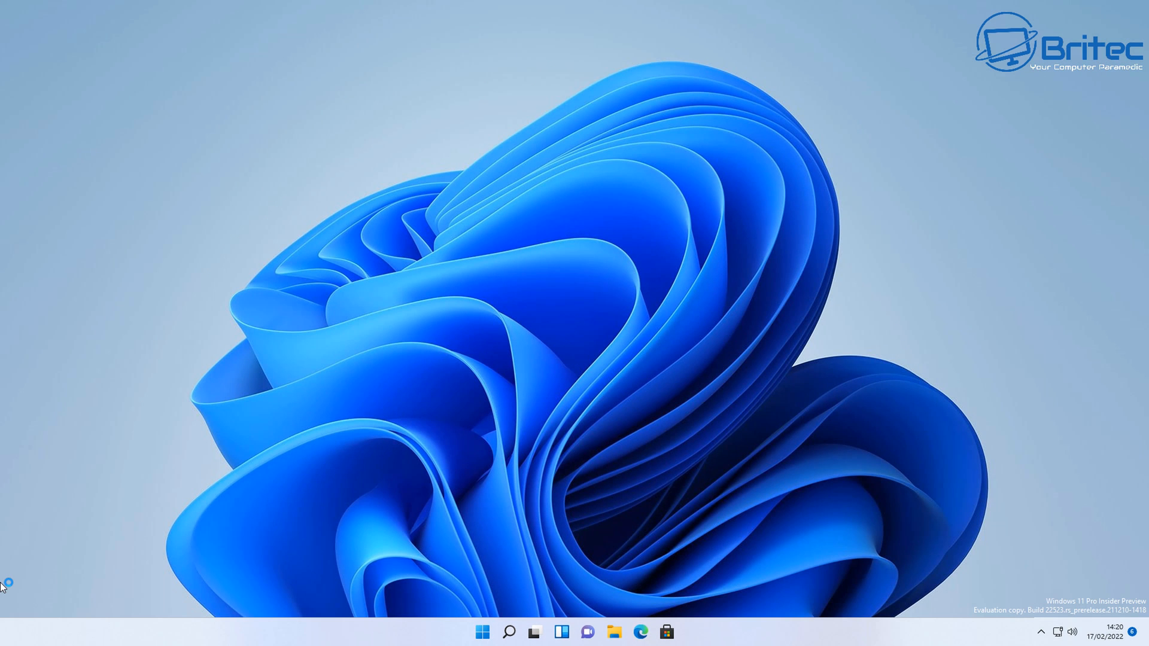
mouse_move(596, 562)
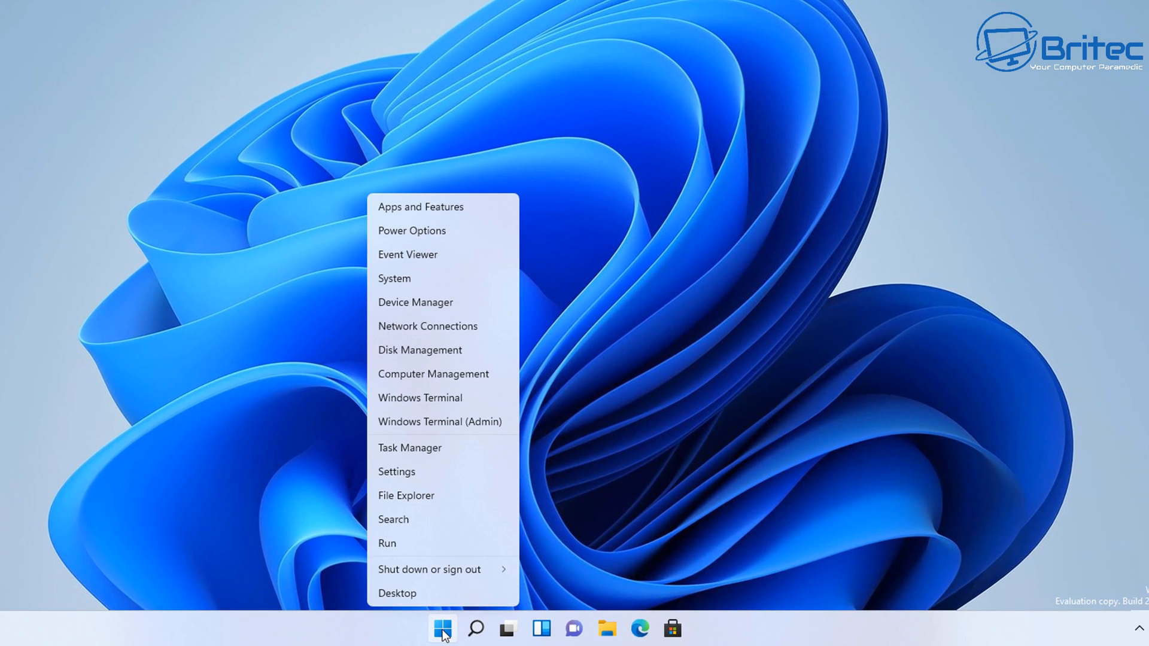
mouse_move(440, 421)
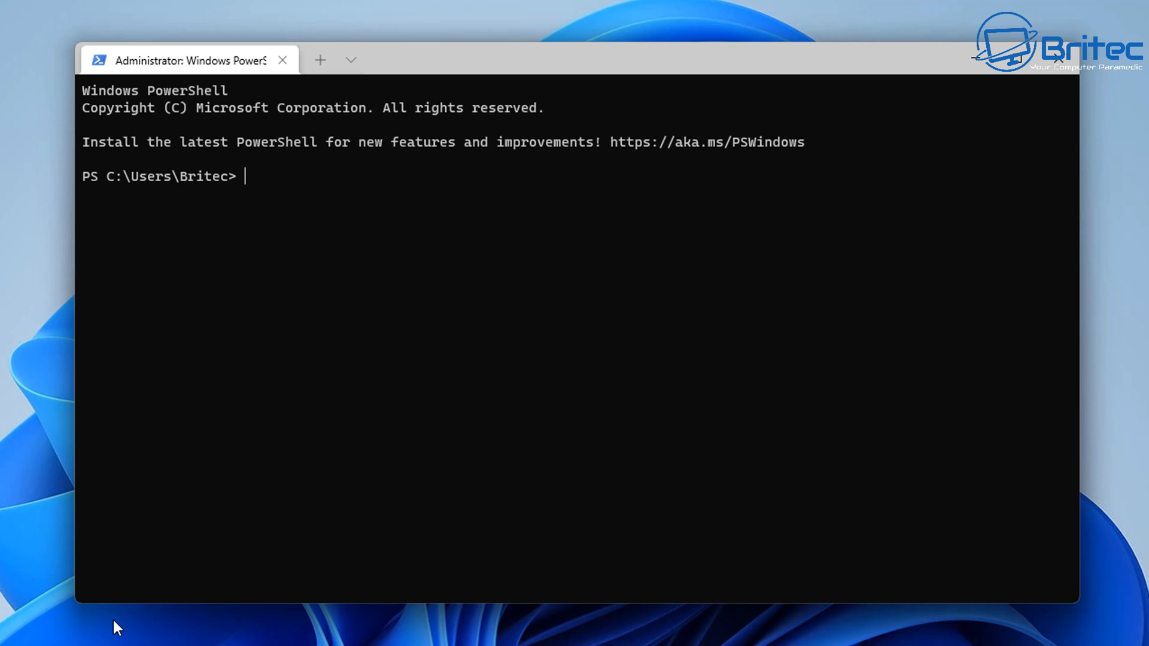
Step: Enter the Get-LocalUser command in the elevated PowerShell session
type("Get-")
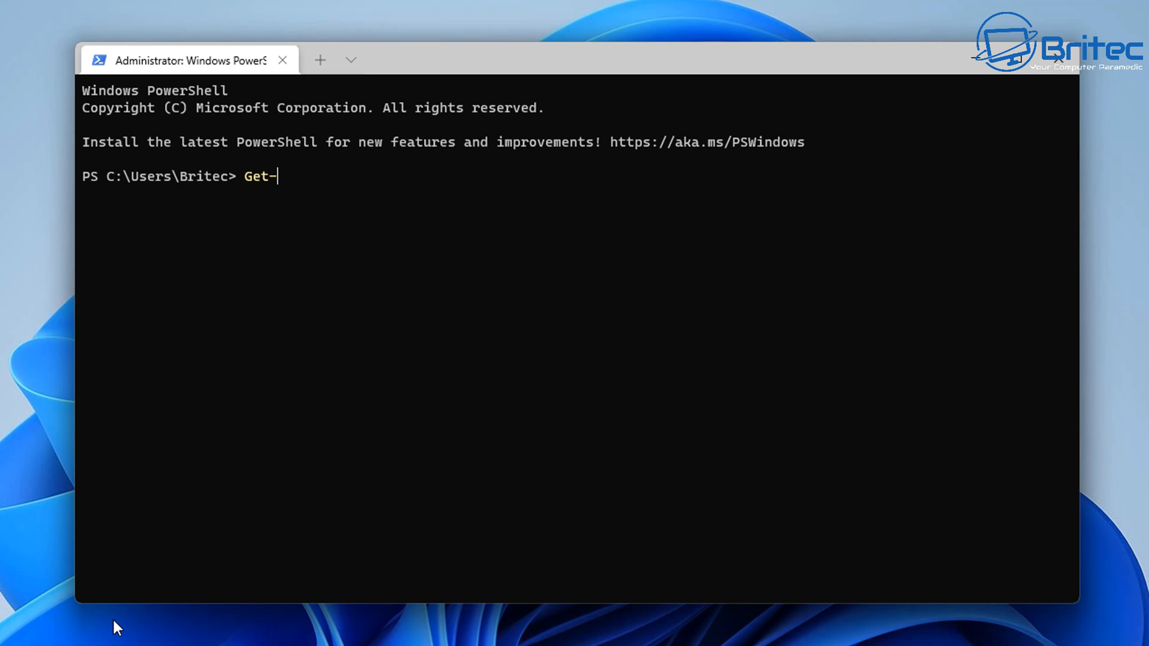
type("Local")
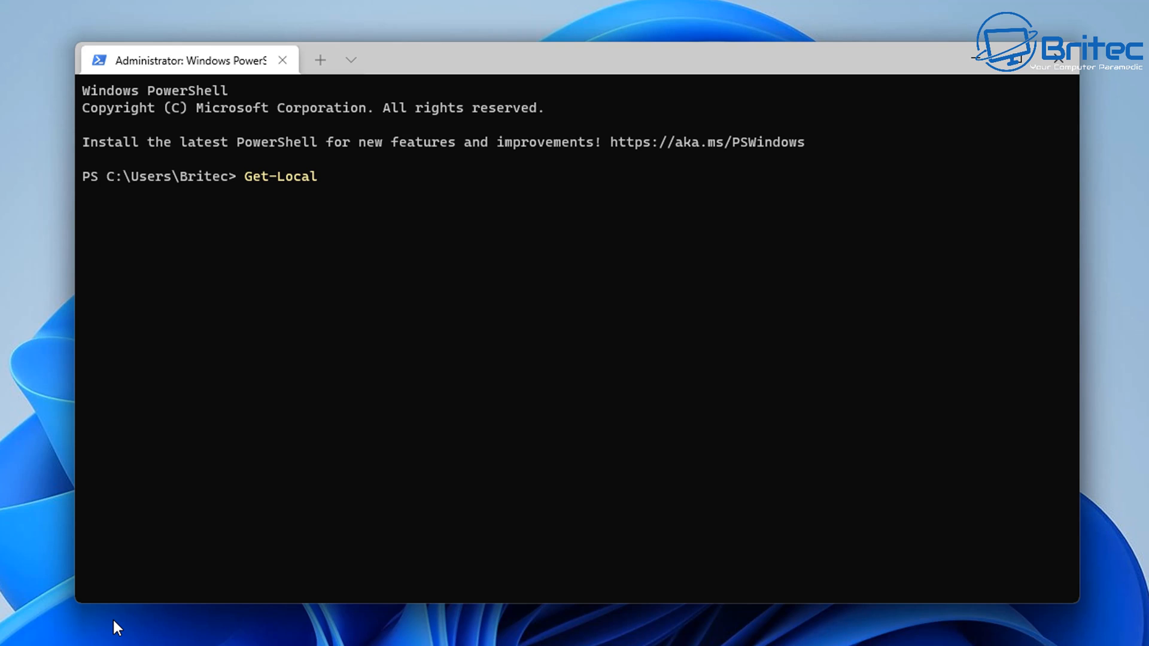
type("User")
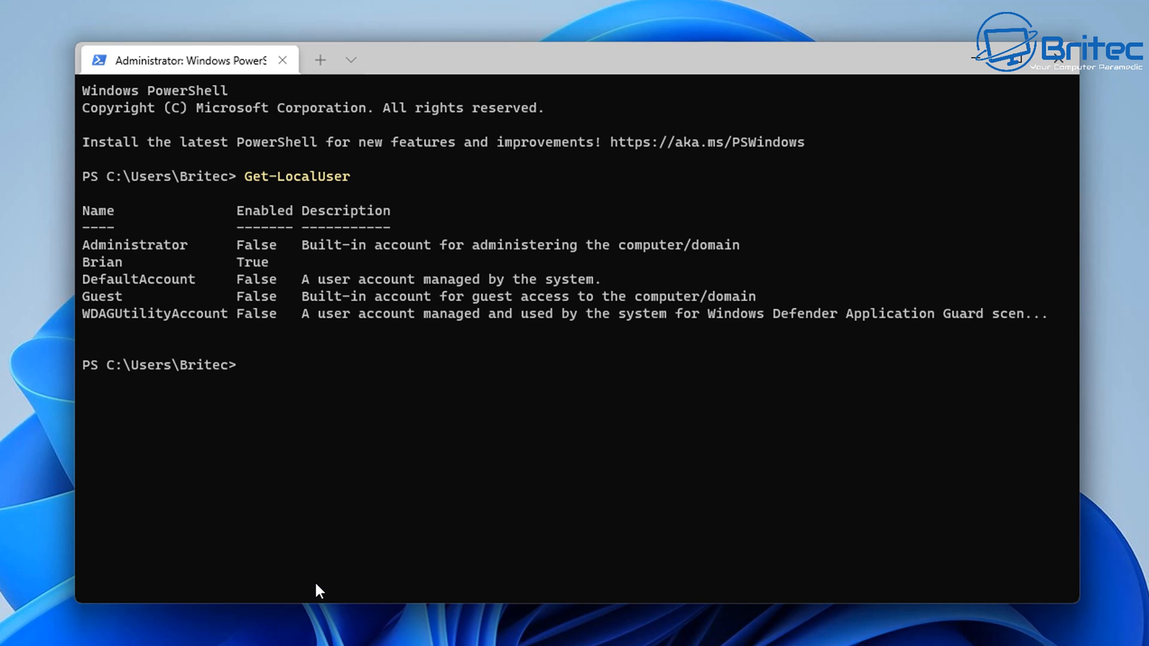
Step: Type the command Rename-LocalUser -Name "Brian" -NewName "Jimmy"
type("R")
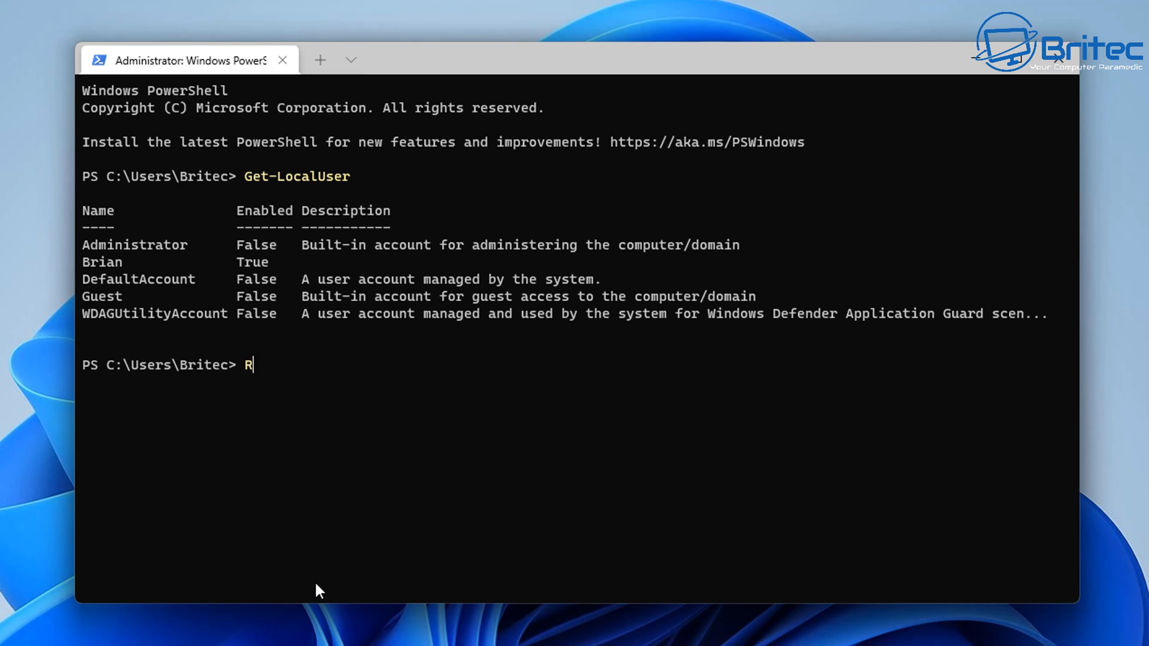
type("ename")
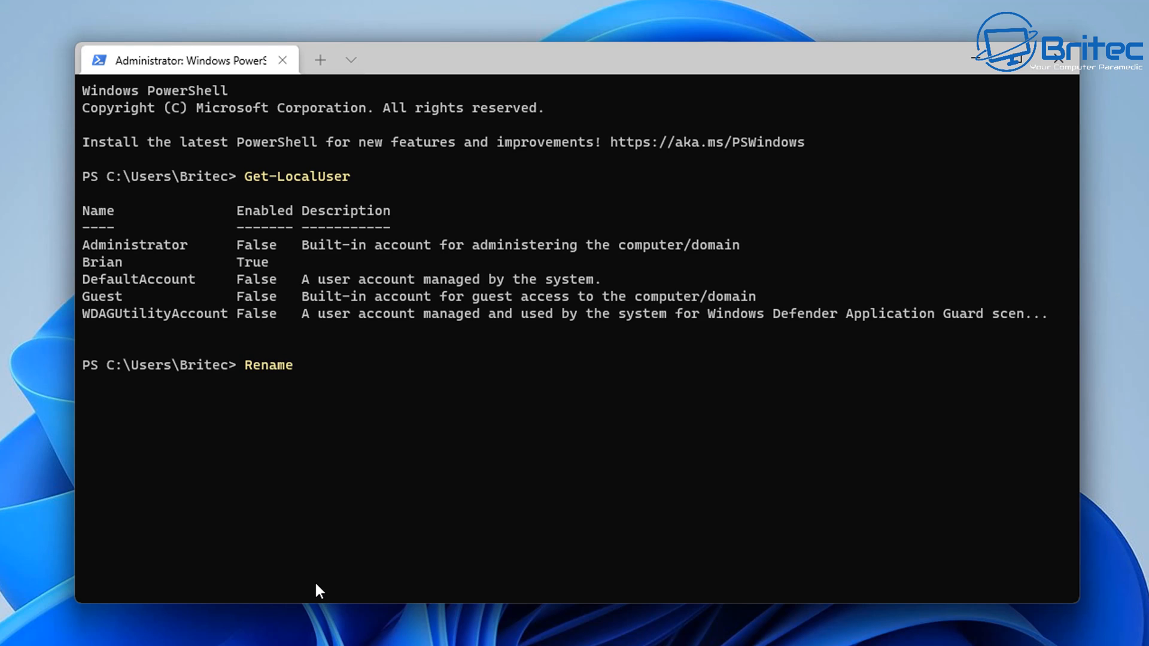
type("-Lo")
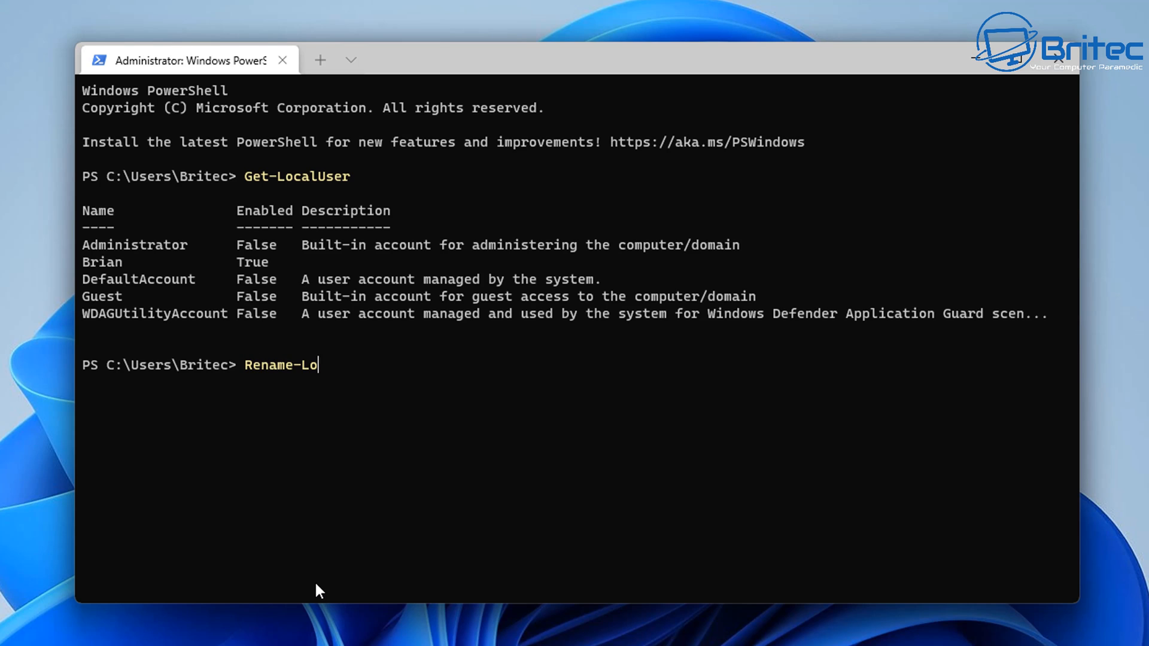
type("calUser")
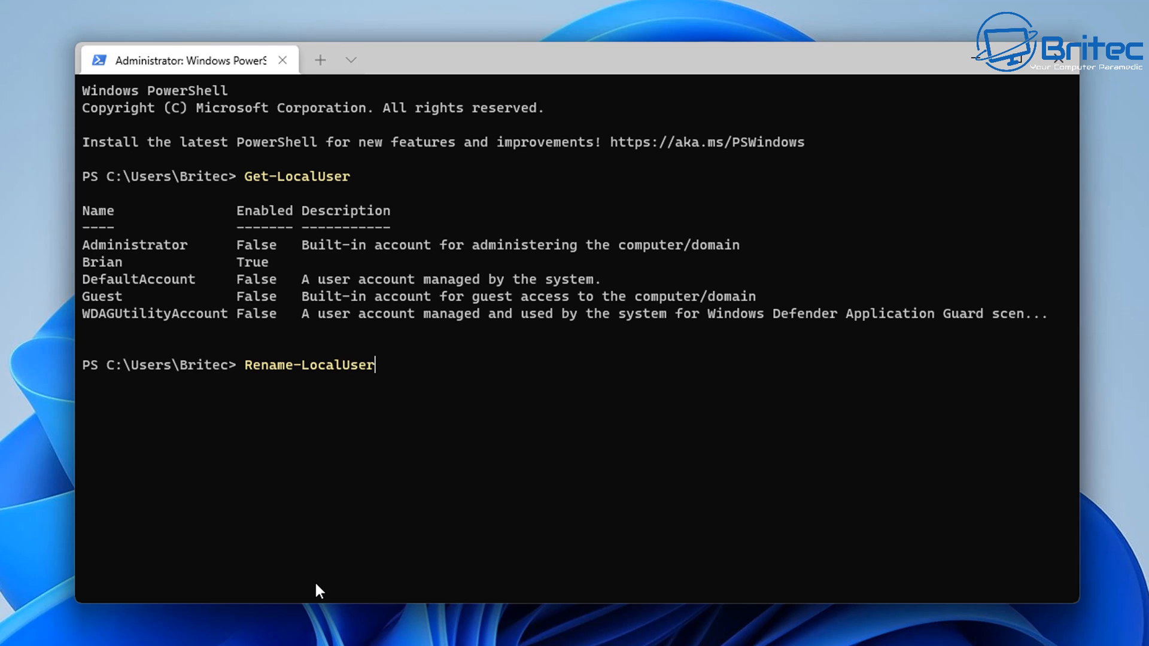
type("\" \"")
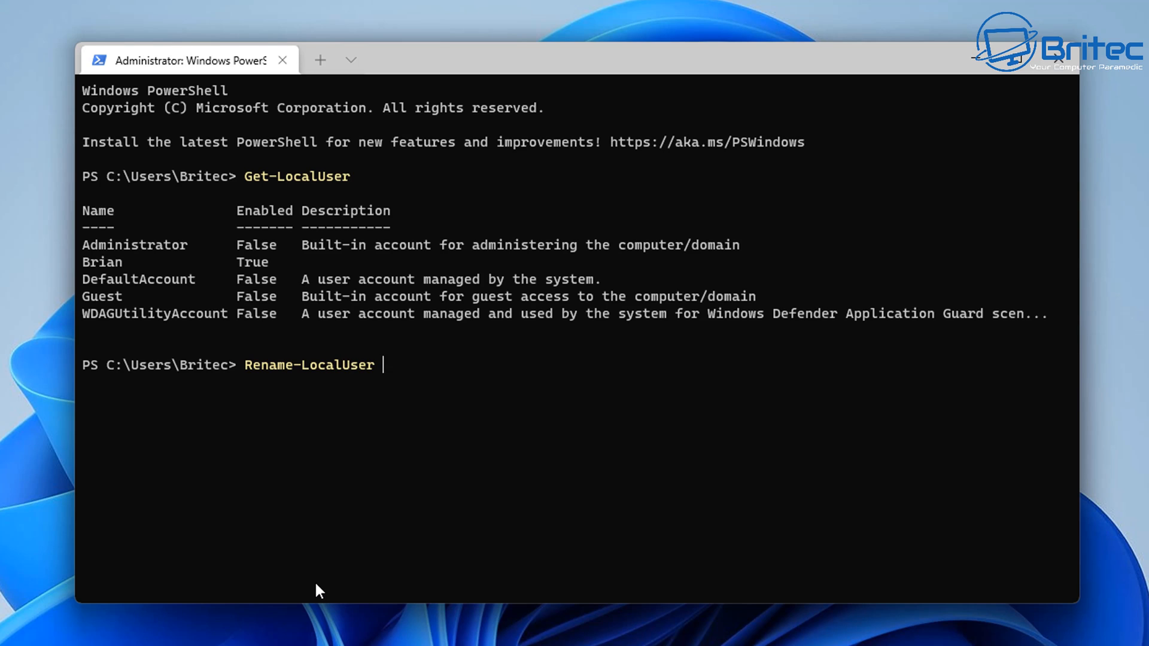
type("-Name")
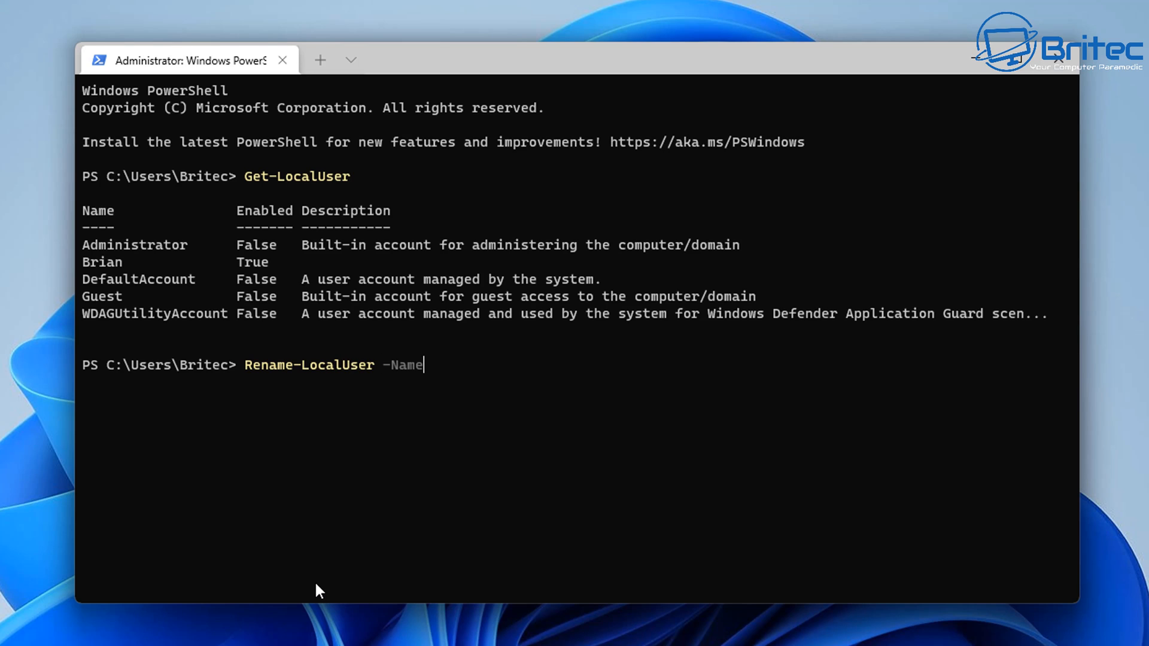
type("\"")
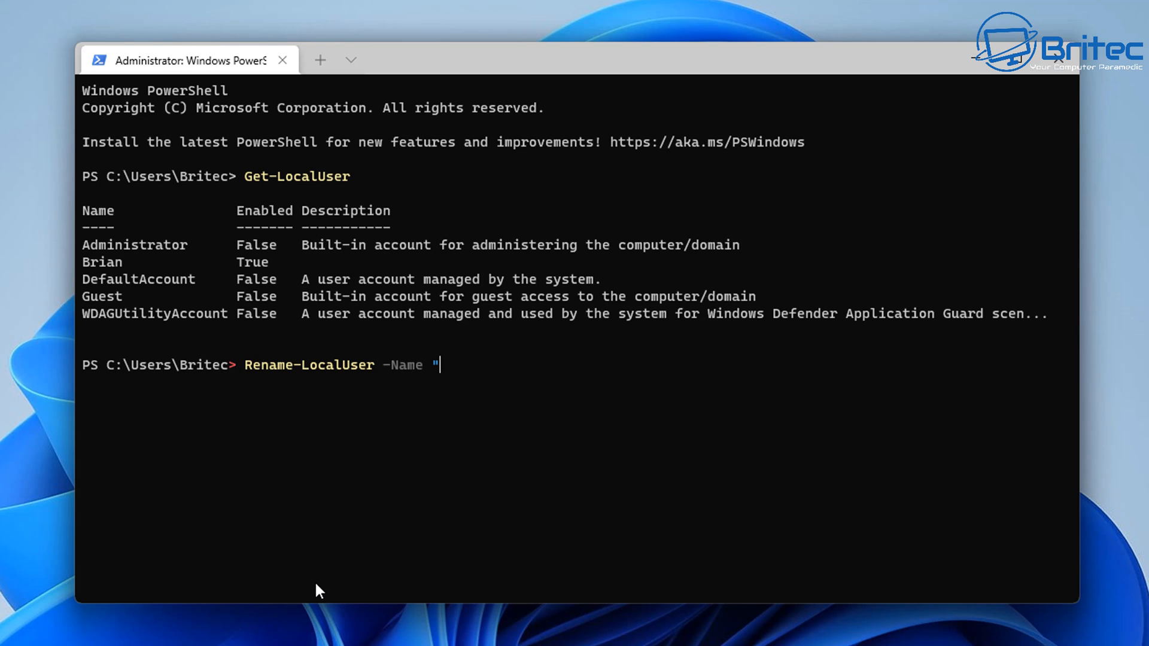
type("Brian")
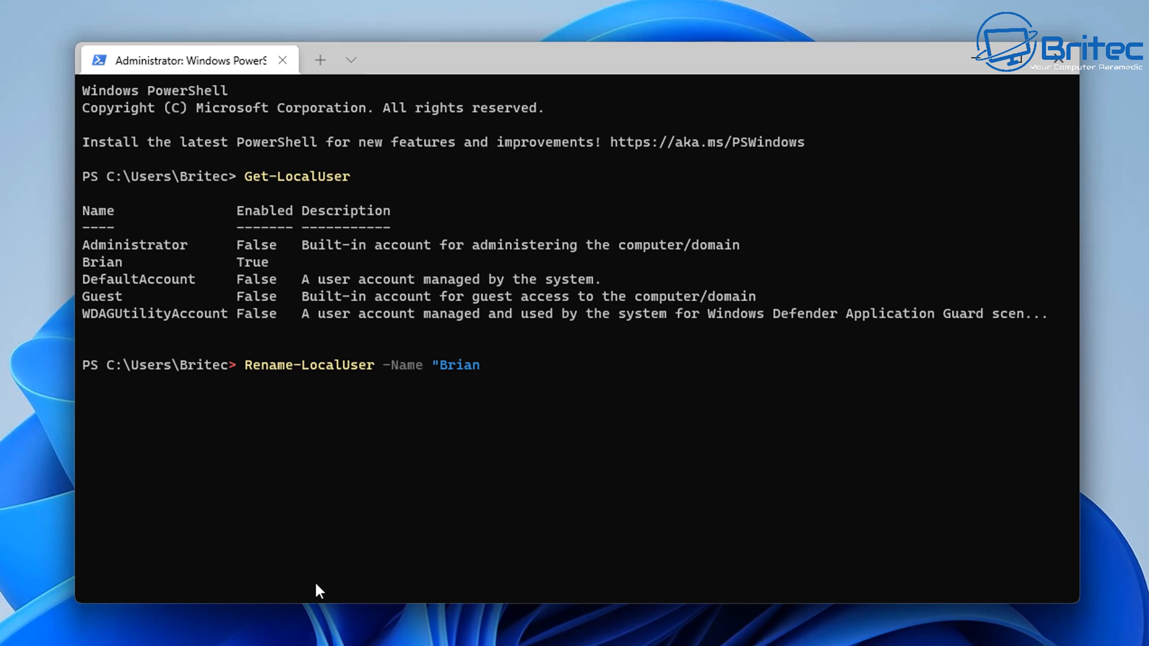
type("\"")
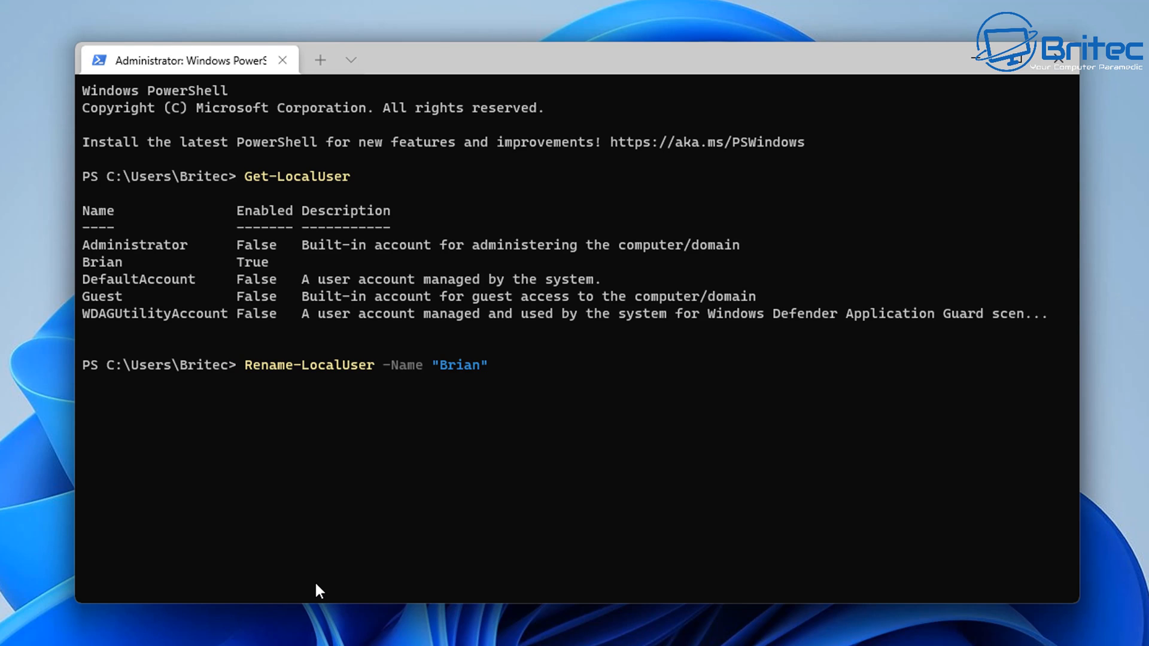
type("-N")
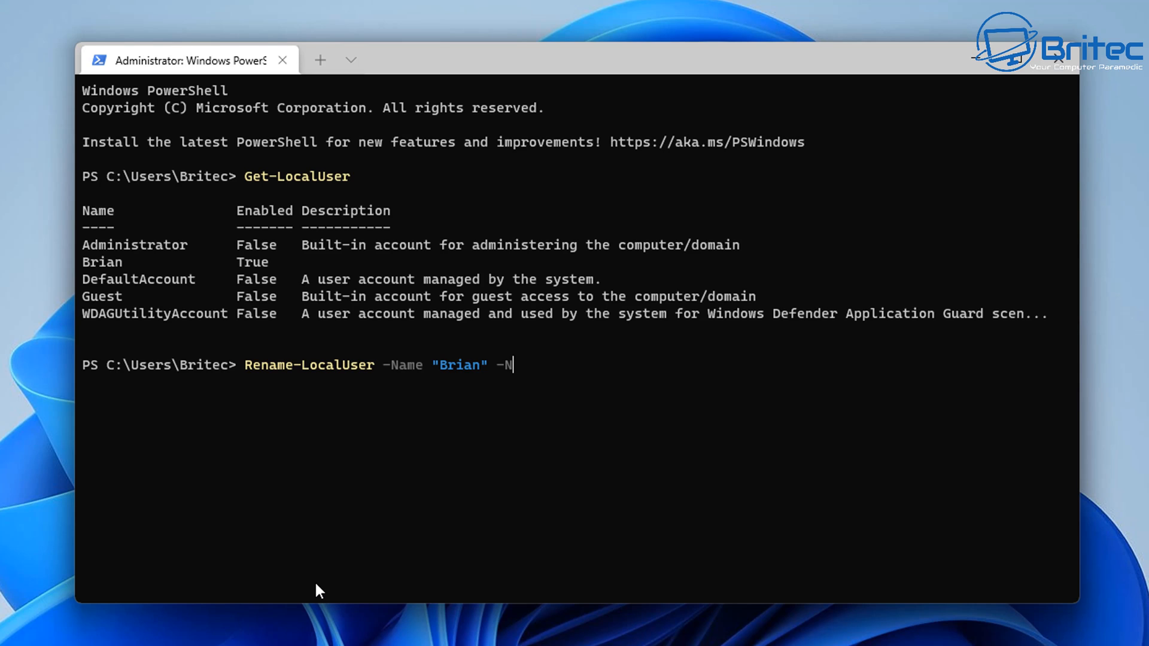
type("ew")
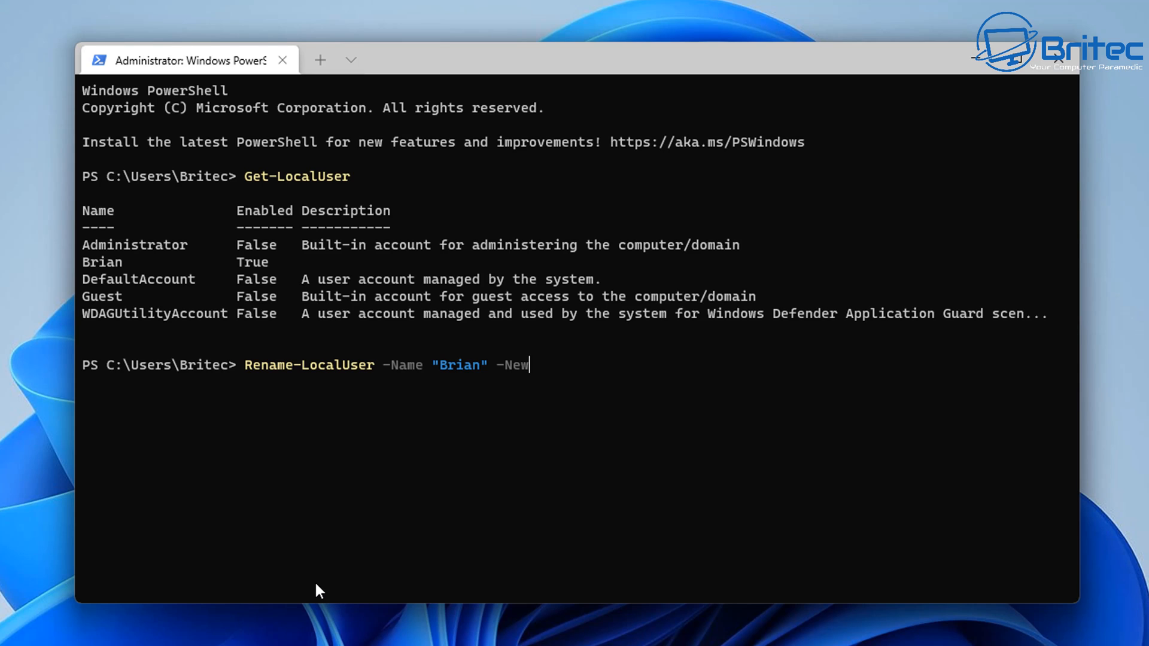
type("Name")
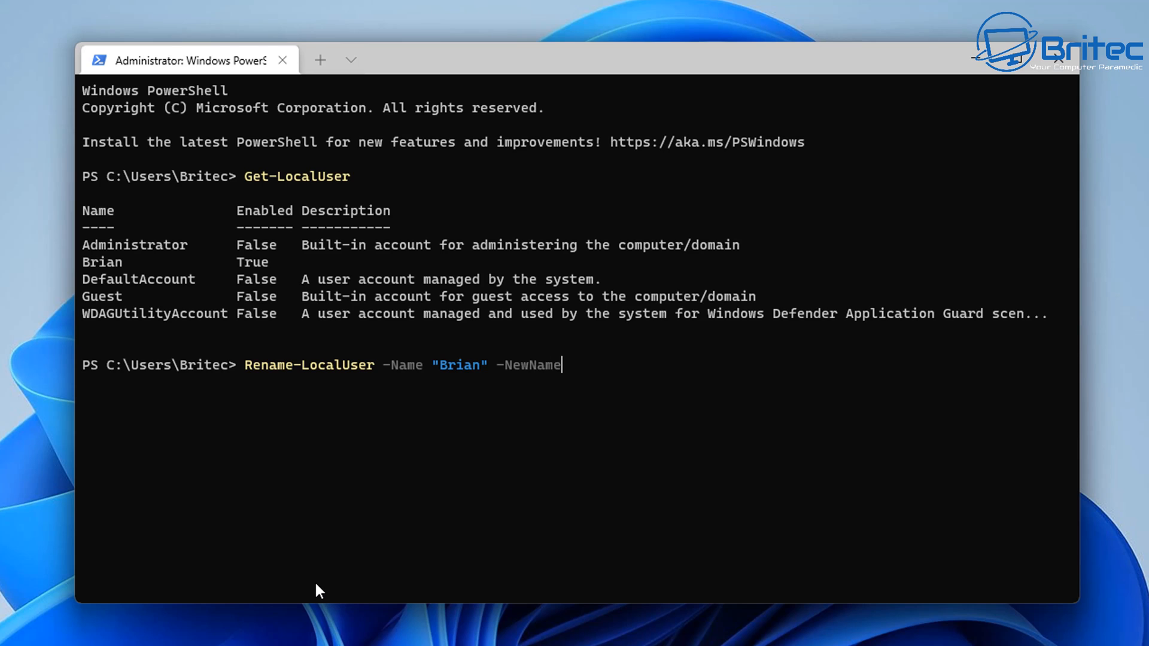
type("\"")
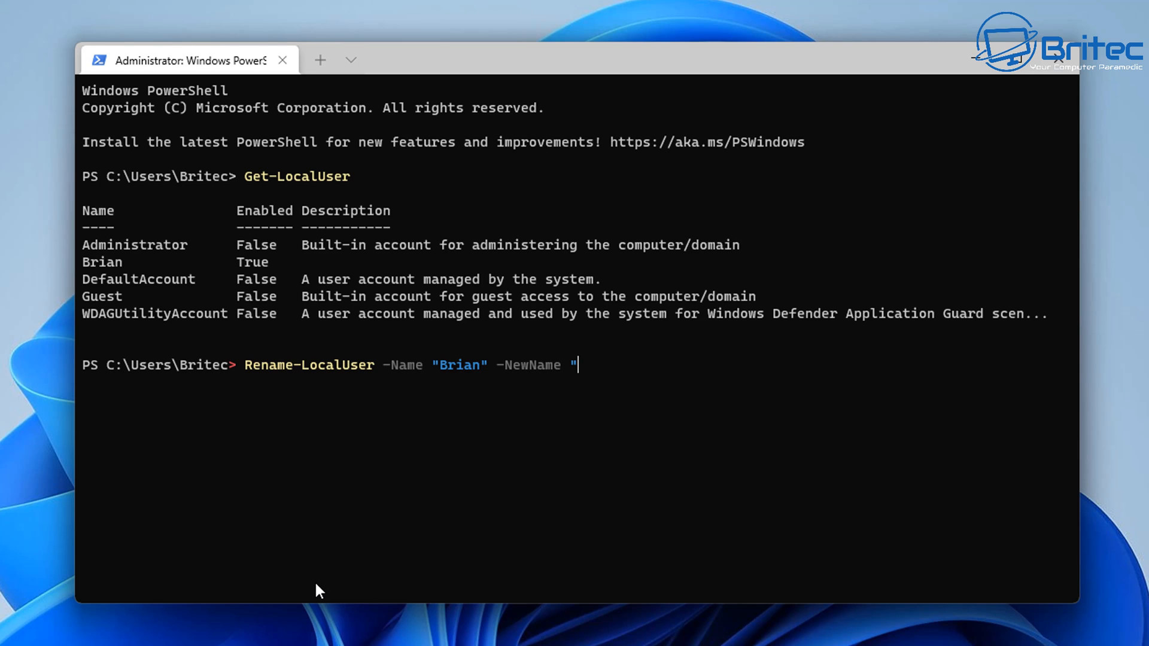
type("Ji")
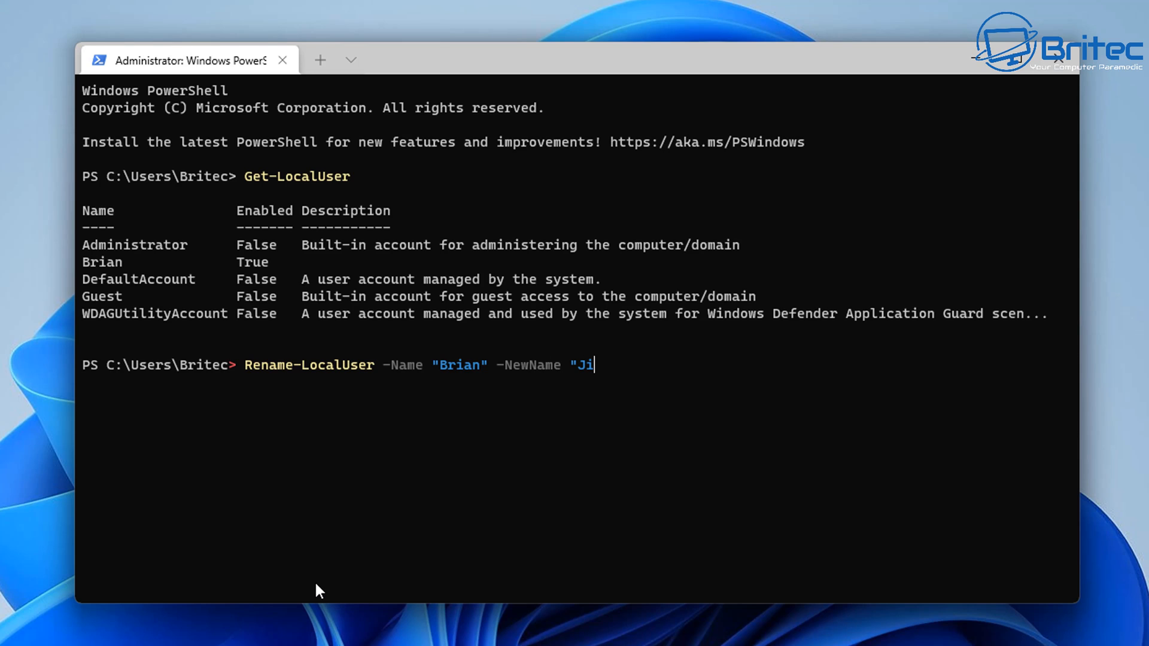
type("mmy")
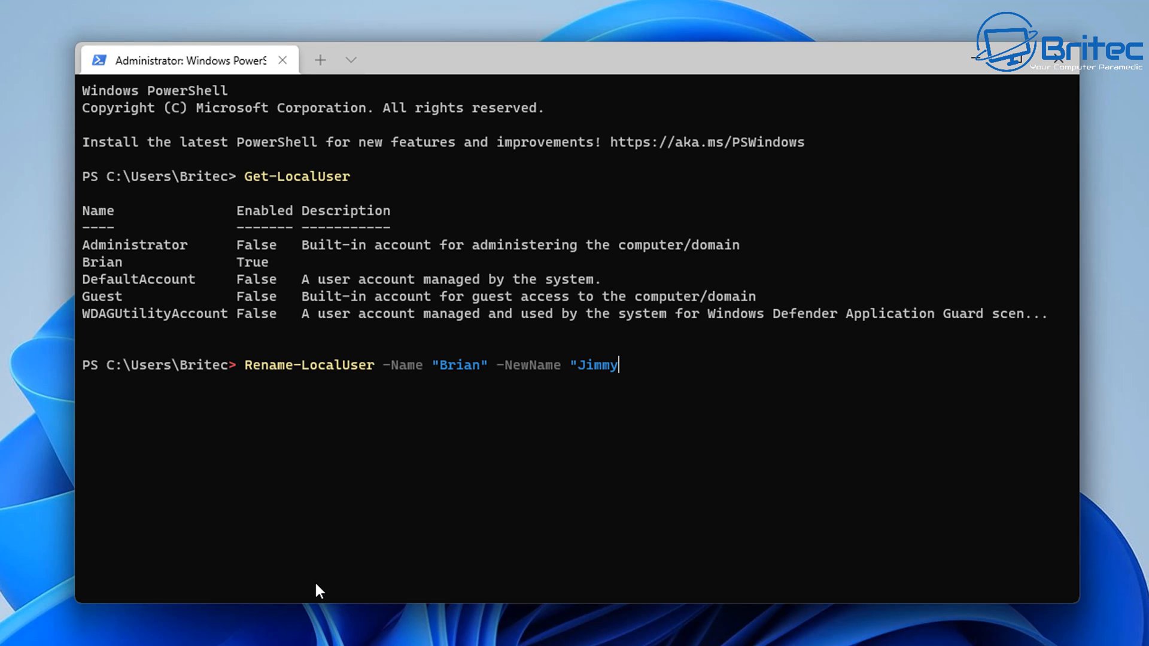
type("\"")
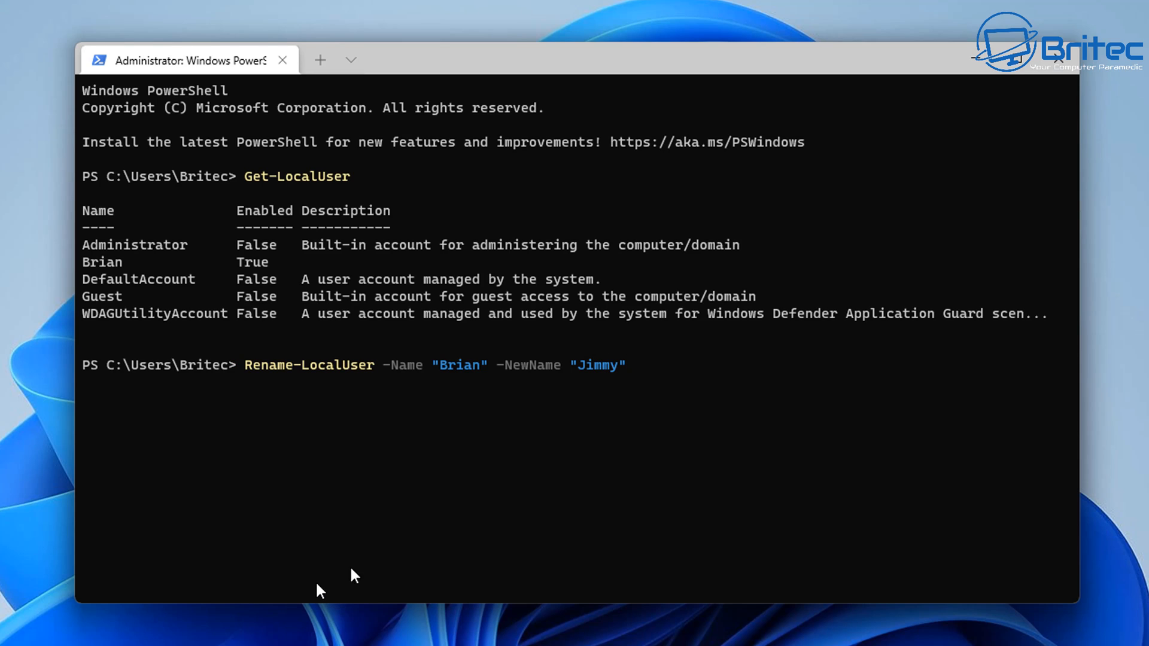
mouse_move(490, 385)
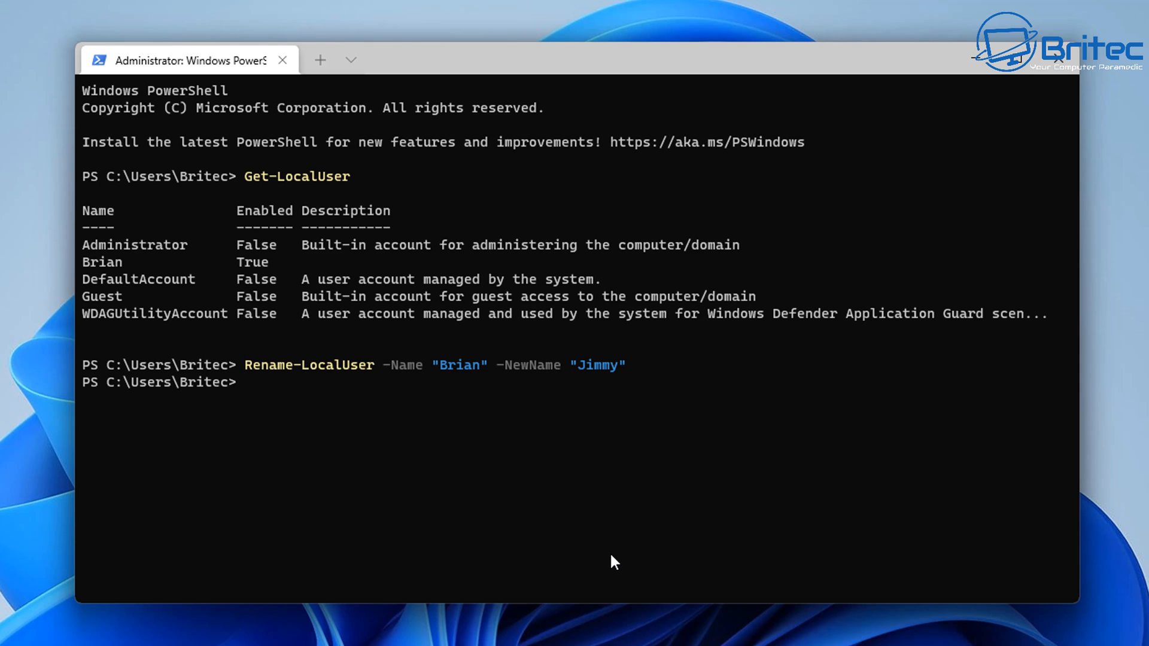
mouse_move(657, 516)
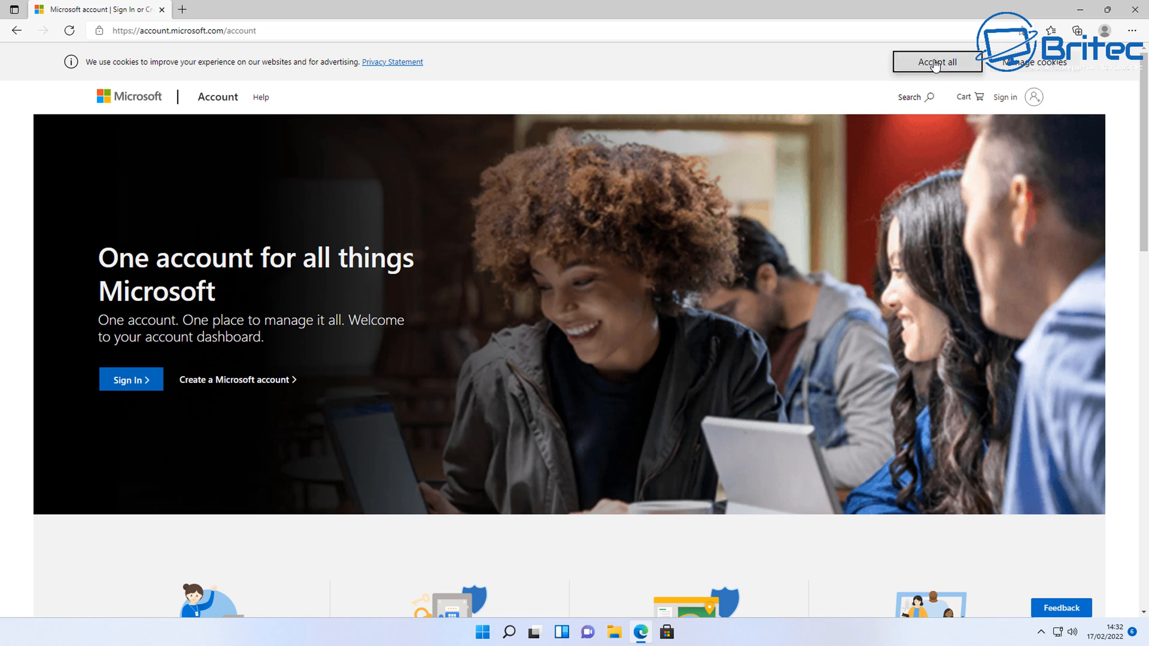
Step: Accept all cookies on the Microsoft account site and close Edge
left_click(937, 62)
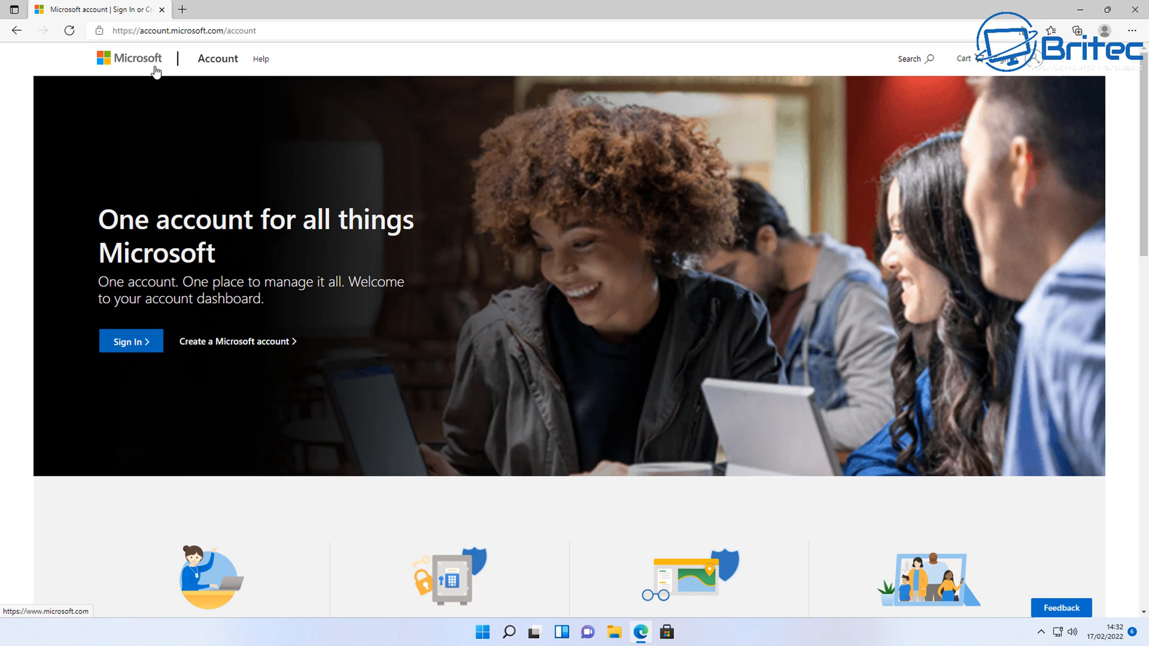
mouse_move(167, 68)
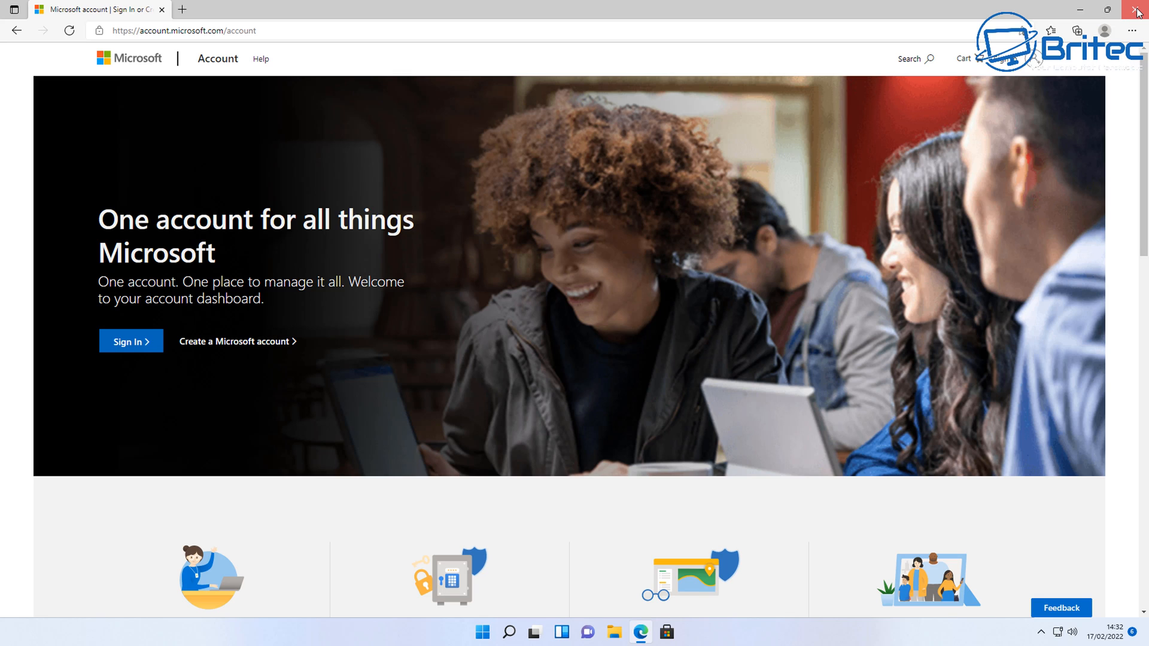
left_click(1137, 10)
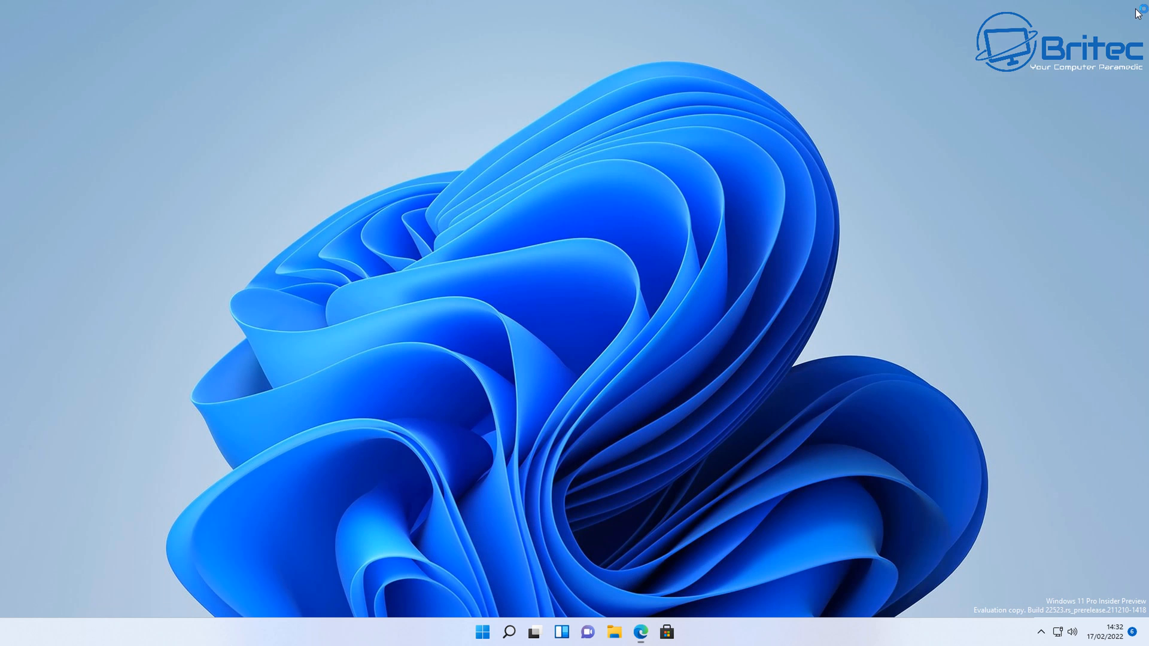
mouse_move(3, 513)
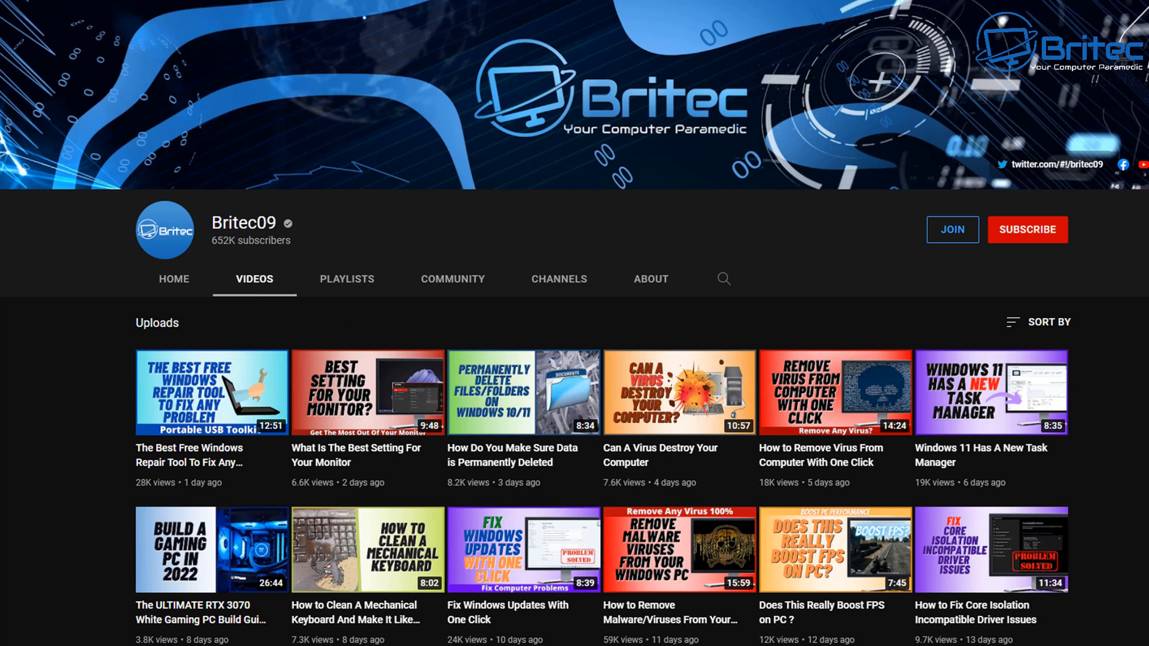
Step: Subscribe to Britec09 with upload notifications on, and open its membership options
scroll("down", 3)
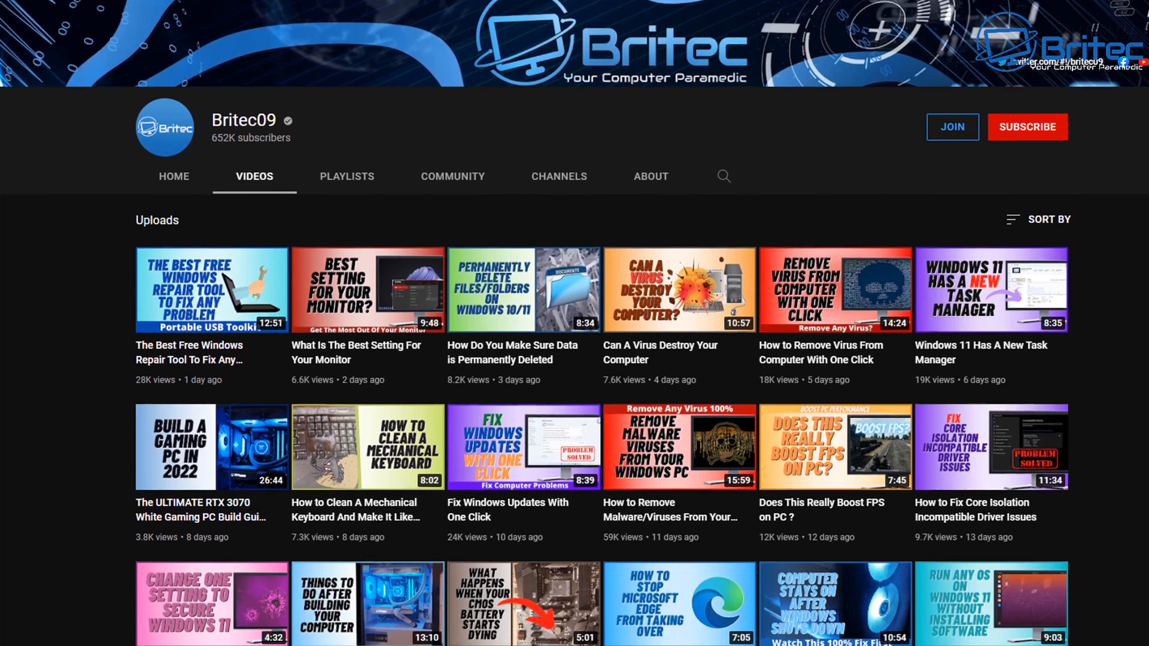
scroll("down", 3)
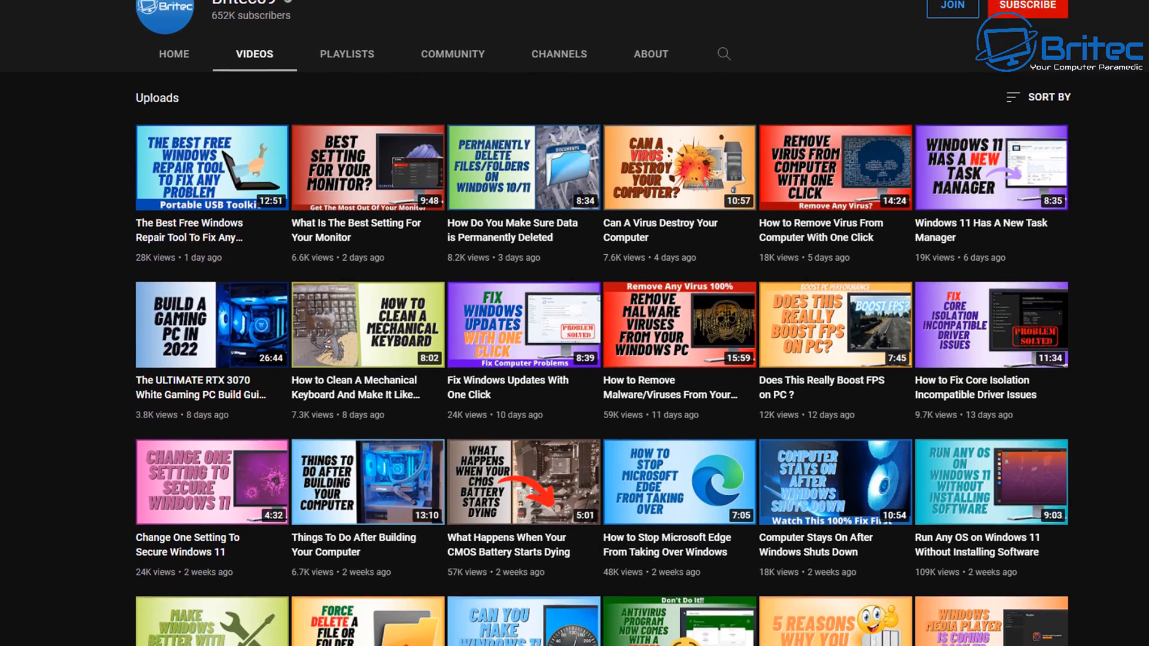
scroll("down", 3)
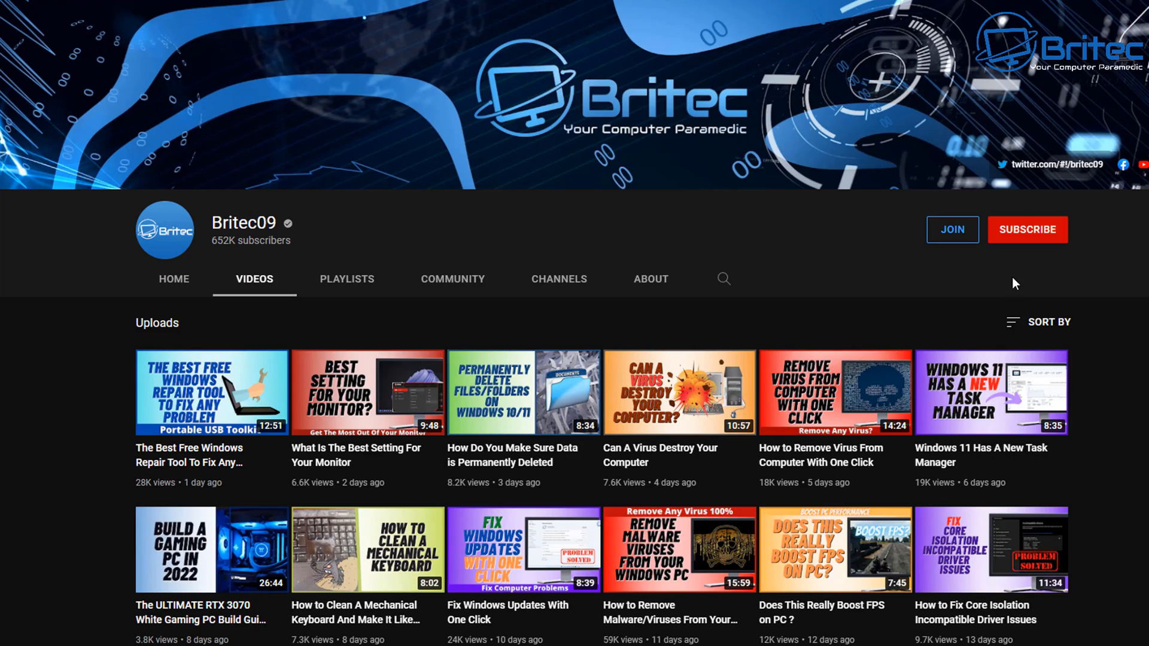
left_click(1027, 229)
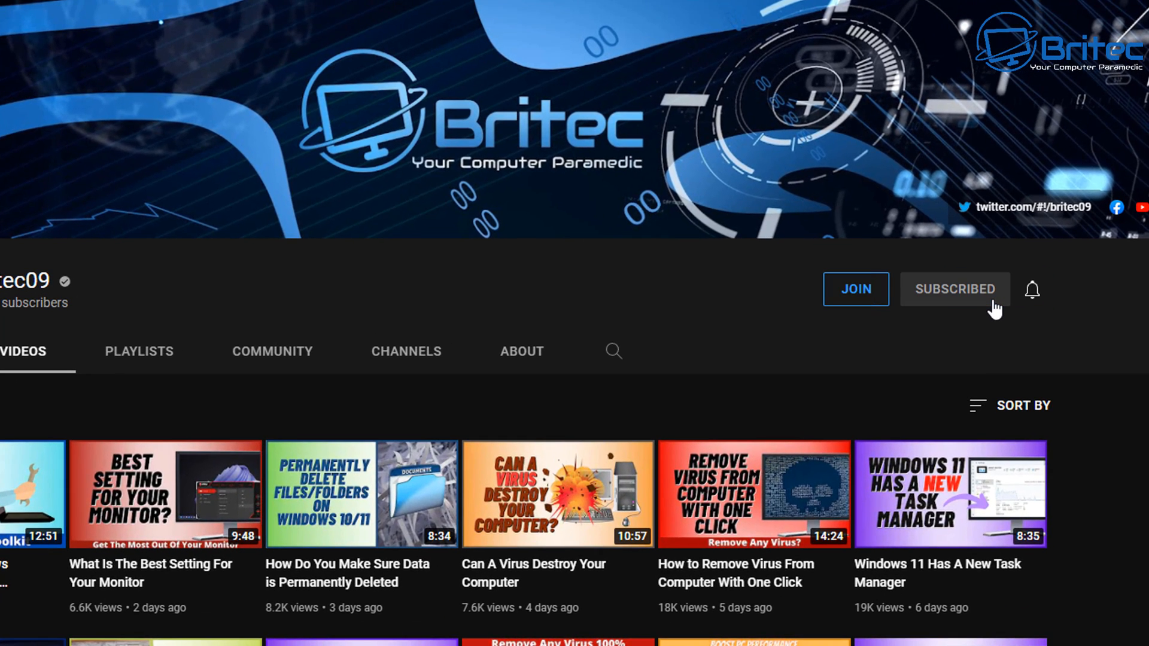
left_click(1032, 290)
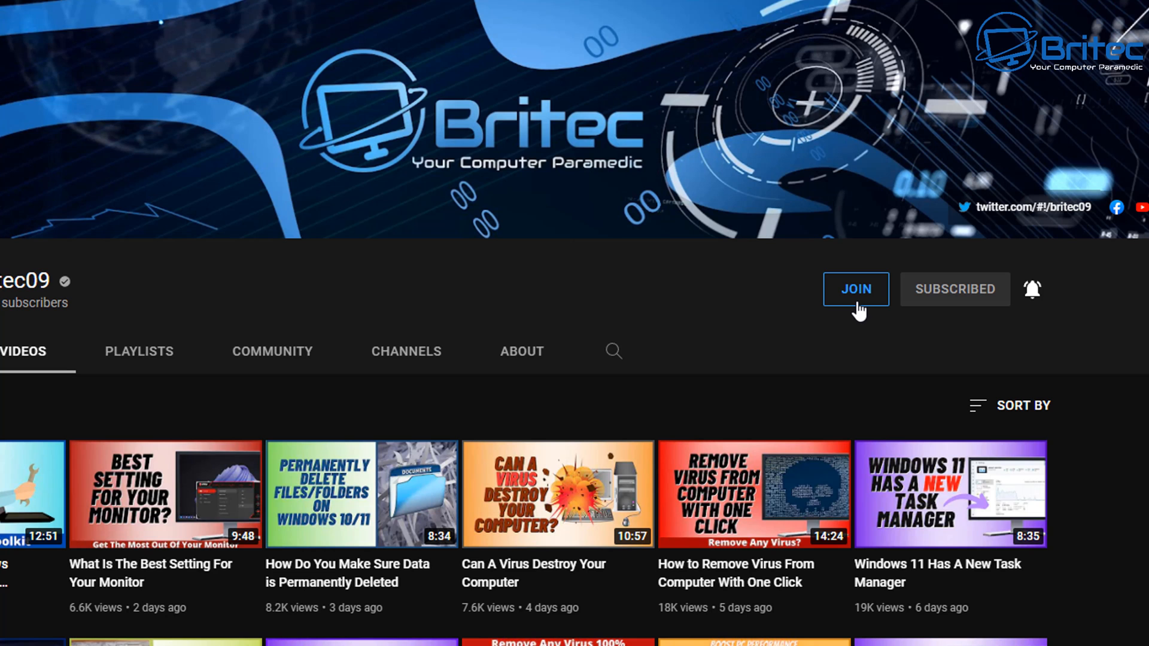
left_click(855, 289)
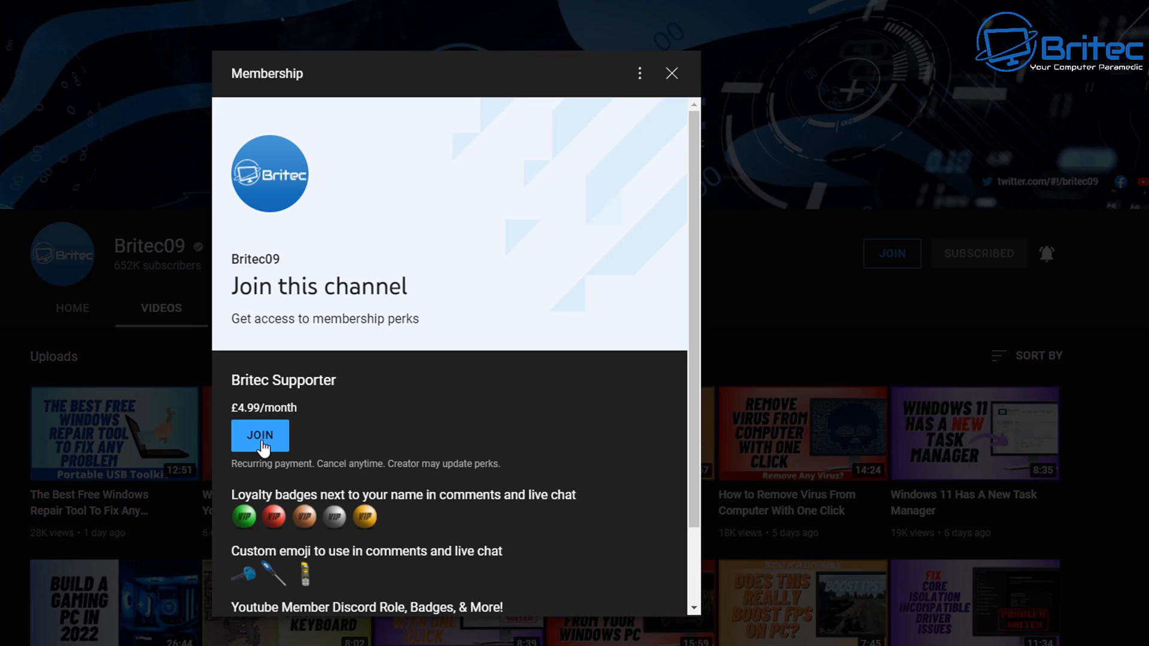
mouse_move(484, 521)
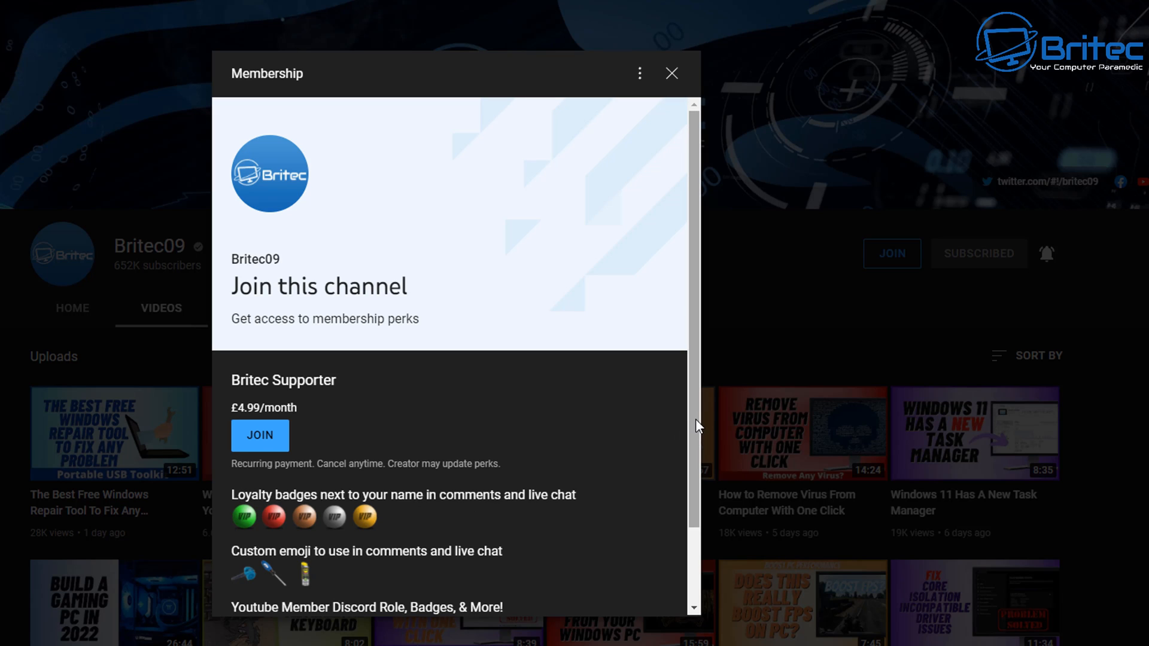
Step: Scroll the membership panel to the Britec Supporter perks at £4.99/month
scroll("down", 3)
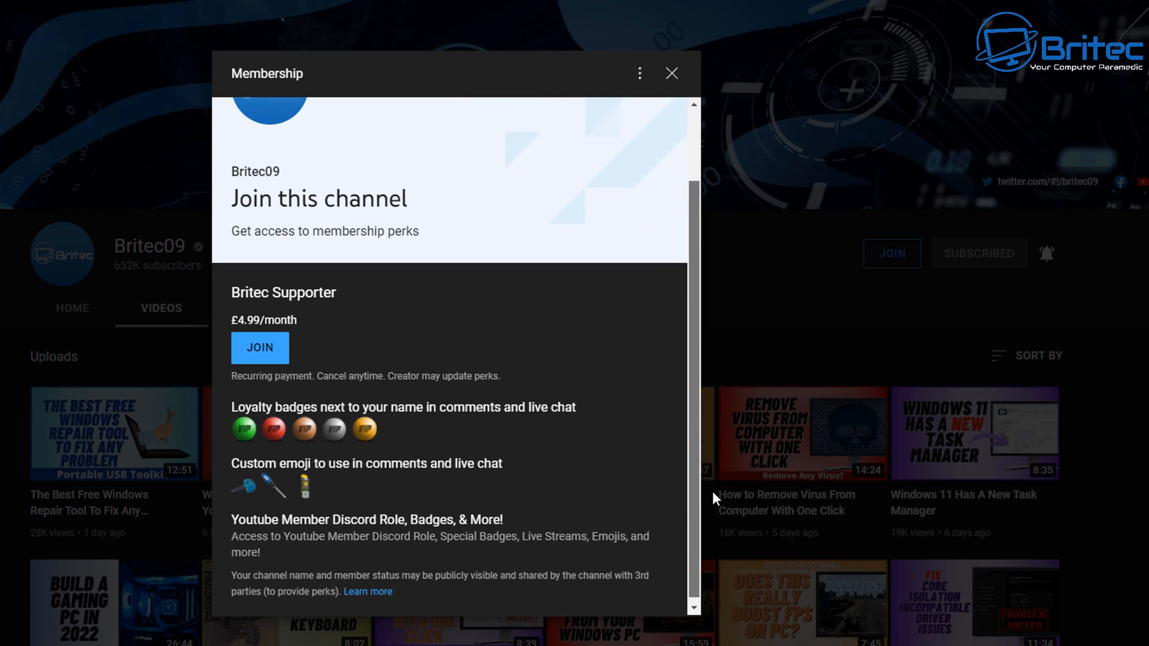